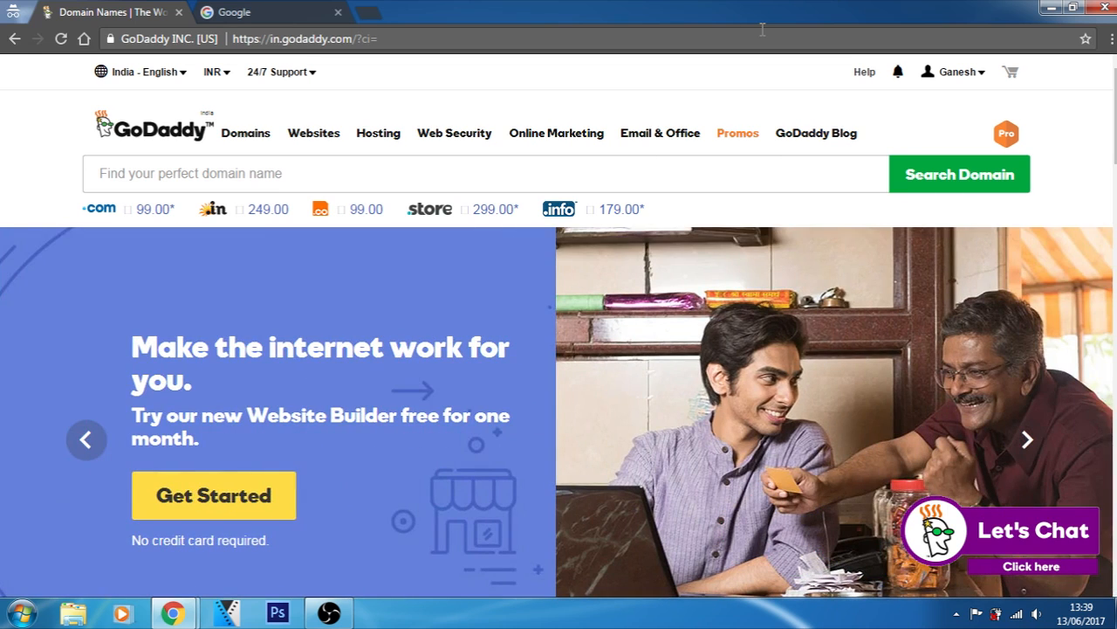
Search for google.com and scroll through the taken-domain result and premium alternatives
{"action": "left_click", "coordinate": [1027, 439]}
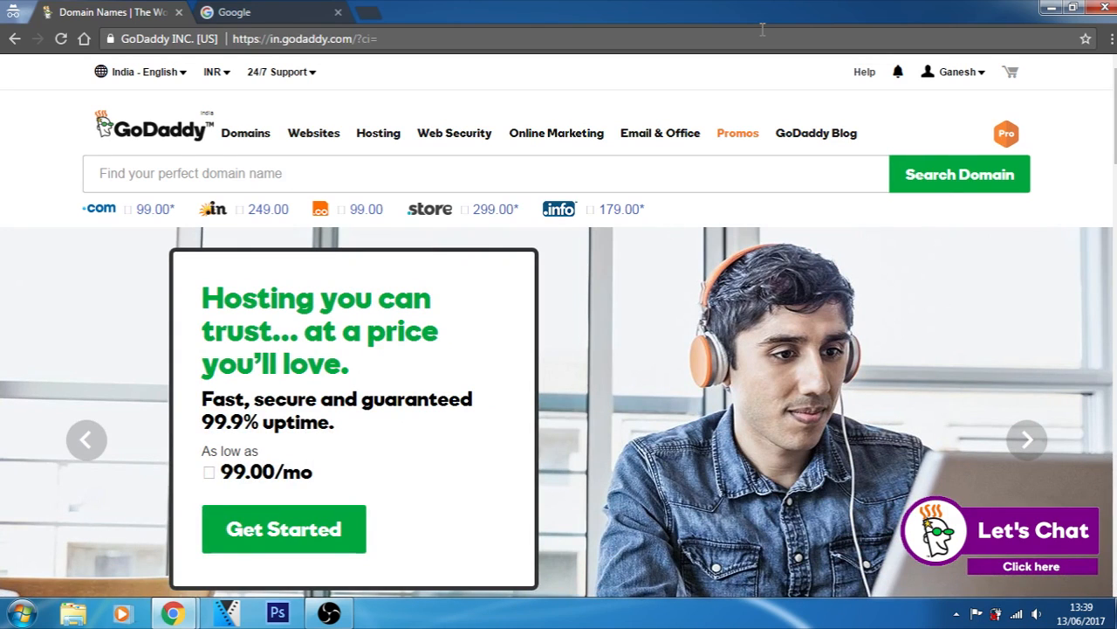
{"action": "left_click", "coordinate": [1026, 439]}
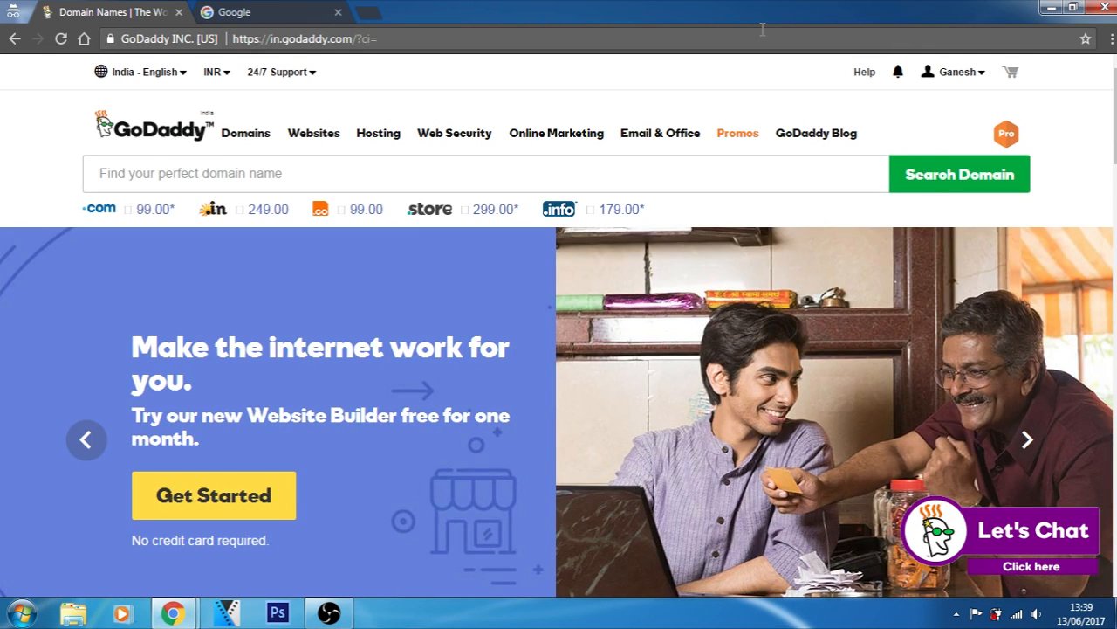
{"action": "left_click", "coordinate": [1026, 439]}
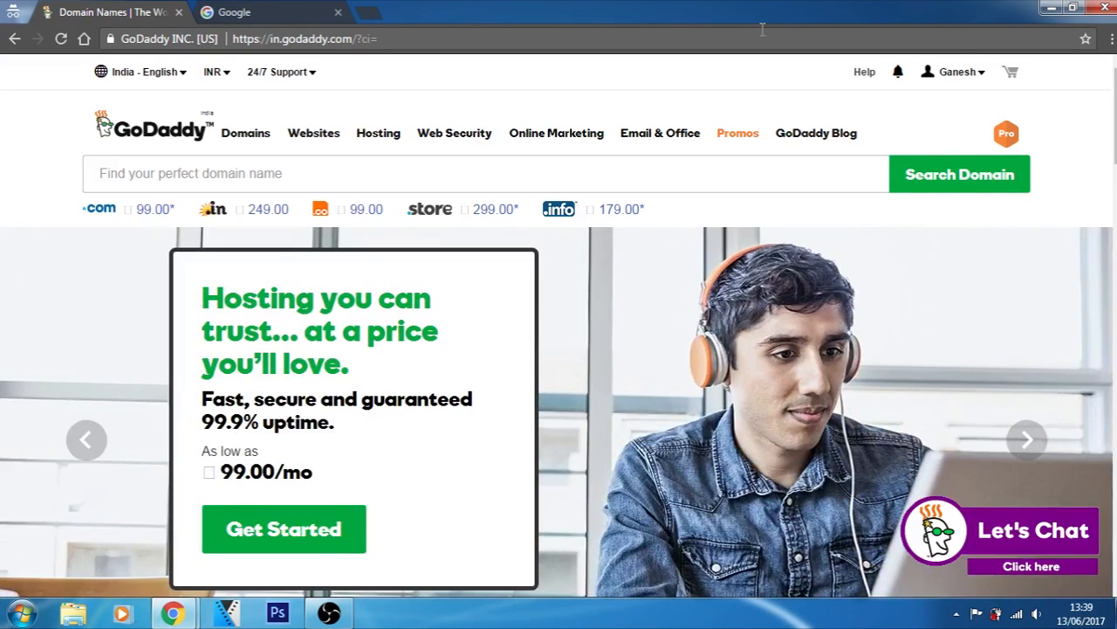
{"action": "left_click", "coordinate": [1026, 439]}
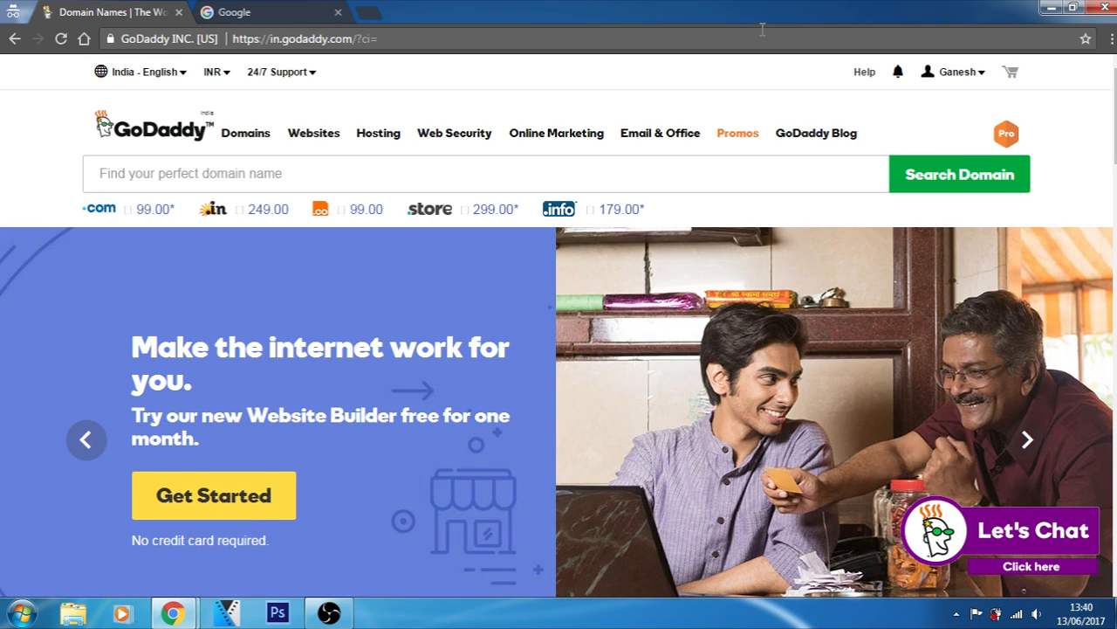
{"action": "left_click", "coordinate": [1027, 439]}
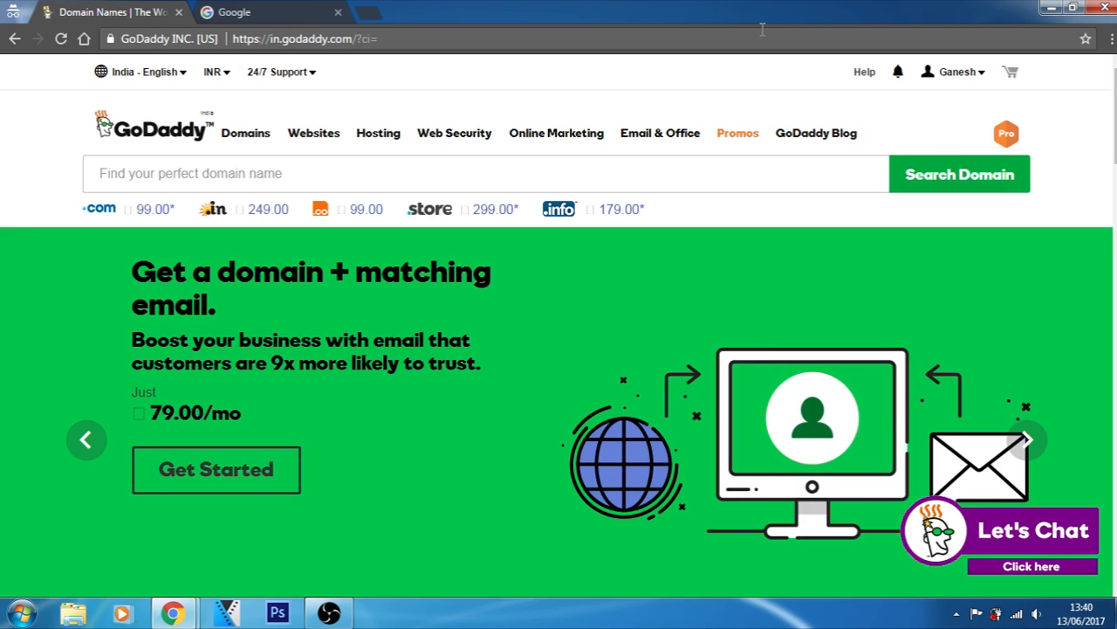
{"action": "left_click", "coordinate": [287, 173]}
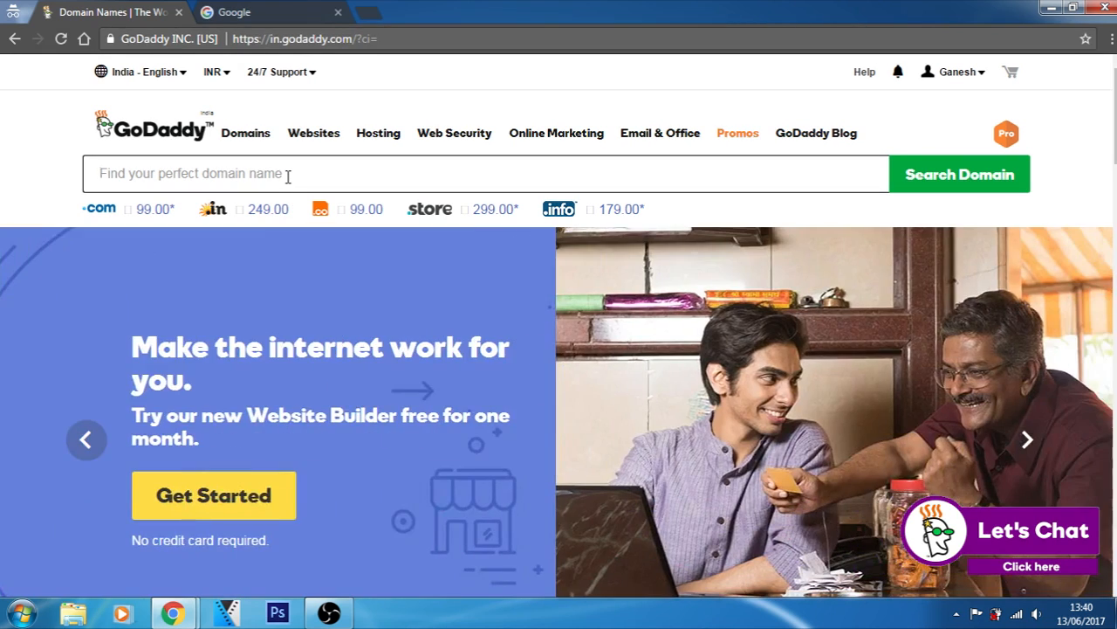
{"action": "type", "text": "google"}
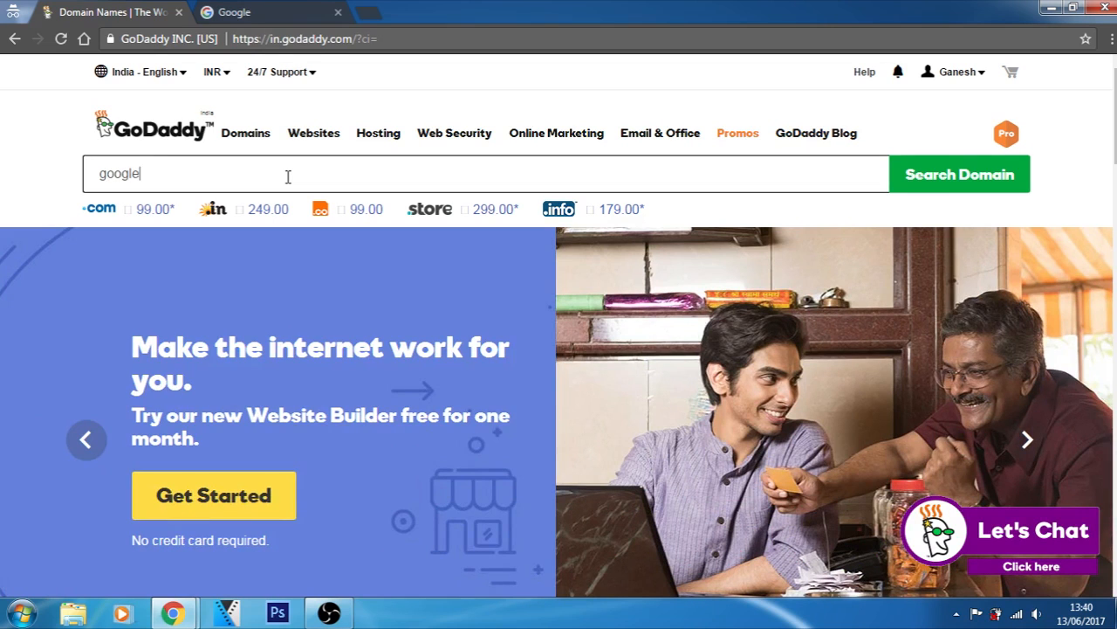
{"action": "type", "text": ".com"}
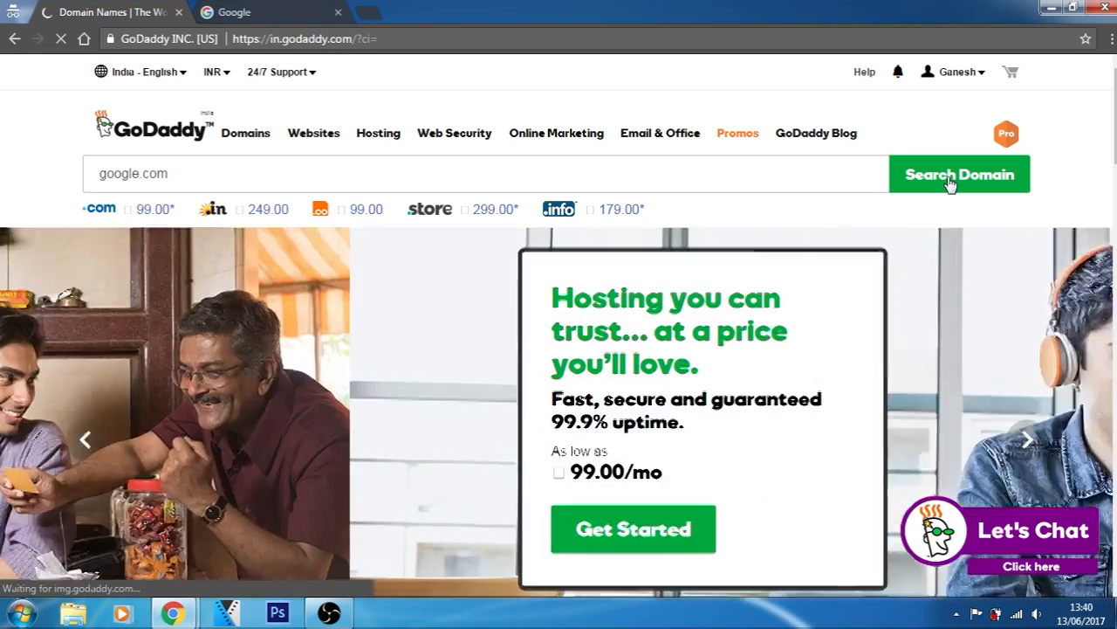
{"action": "left_click", "coordinate": [960, 174]}
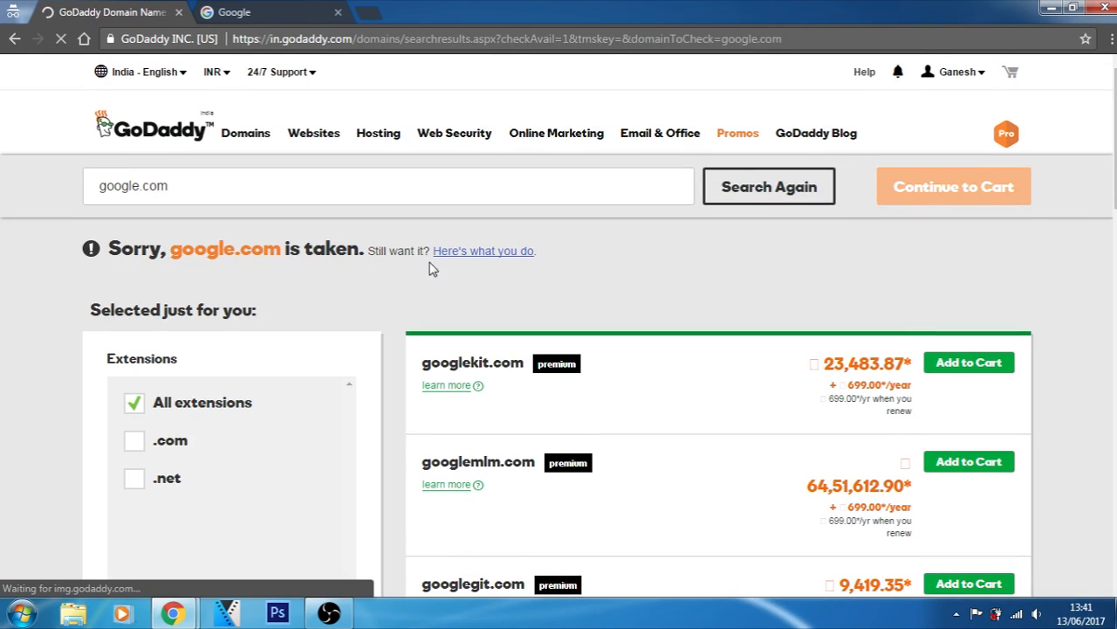
{"action": "scroll", "scroll_direction": "down", "scroll_amount": 3}
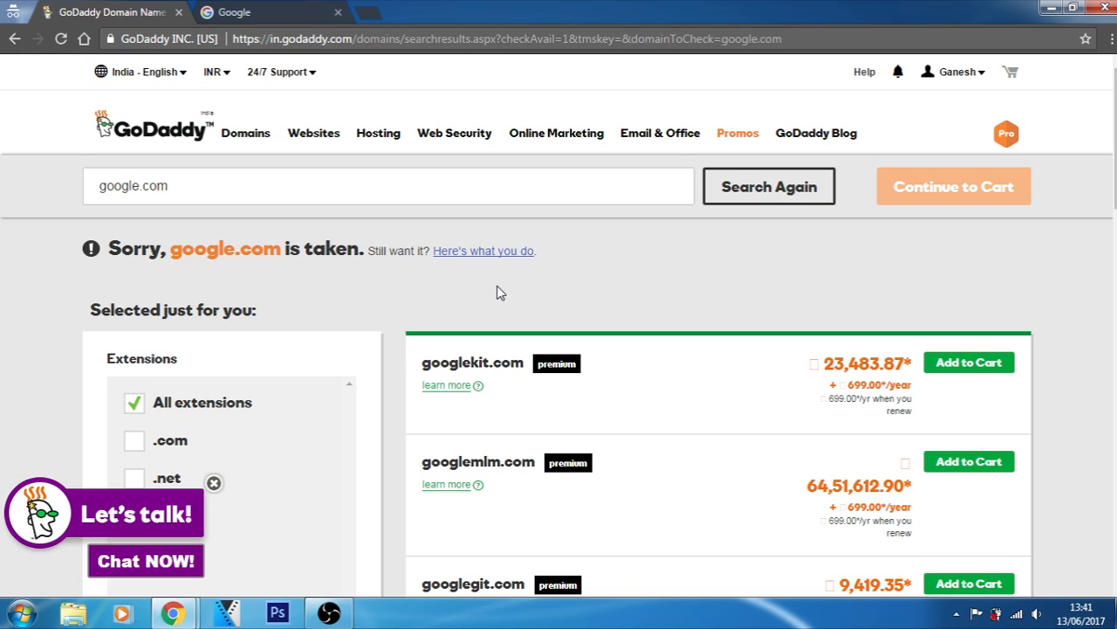
{"action": "mouse_move", "coordinate": [857, 386]}
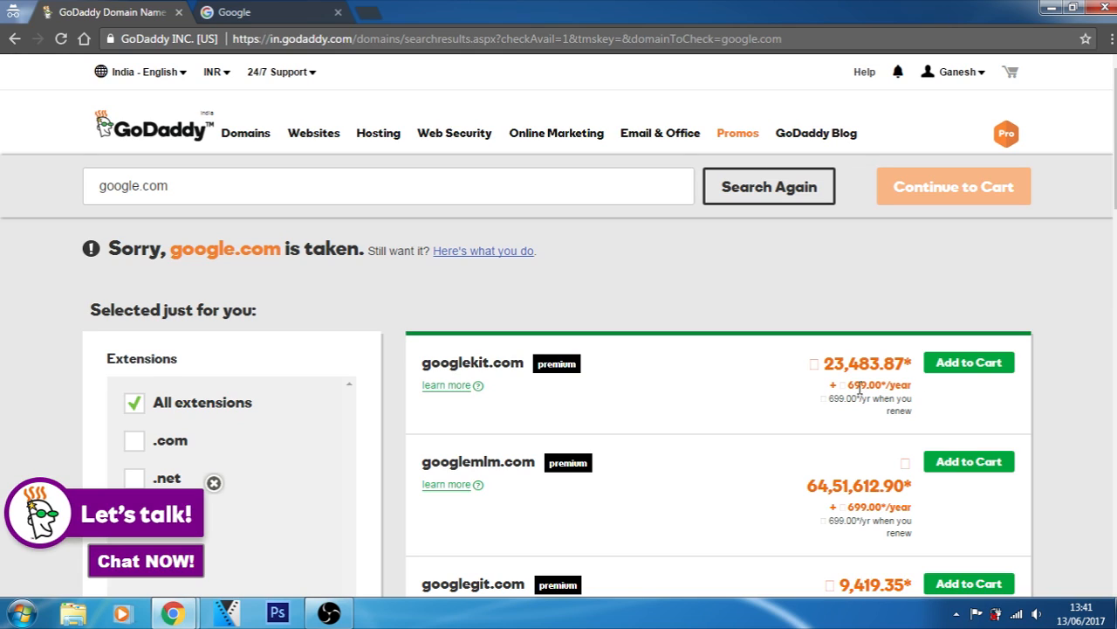
{"action": "mouse_move", "coordinate": [858, 401]}
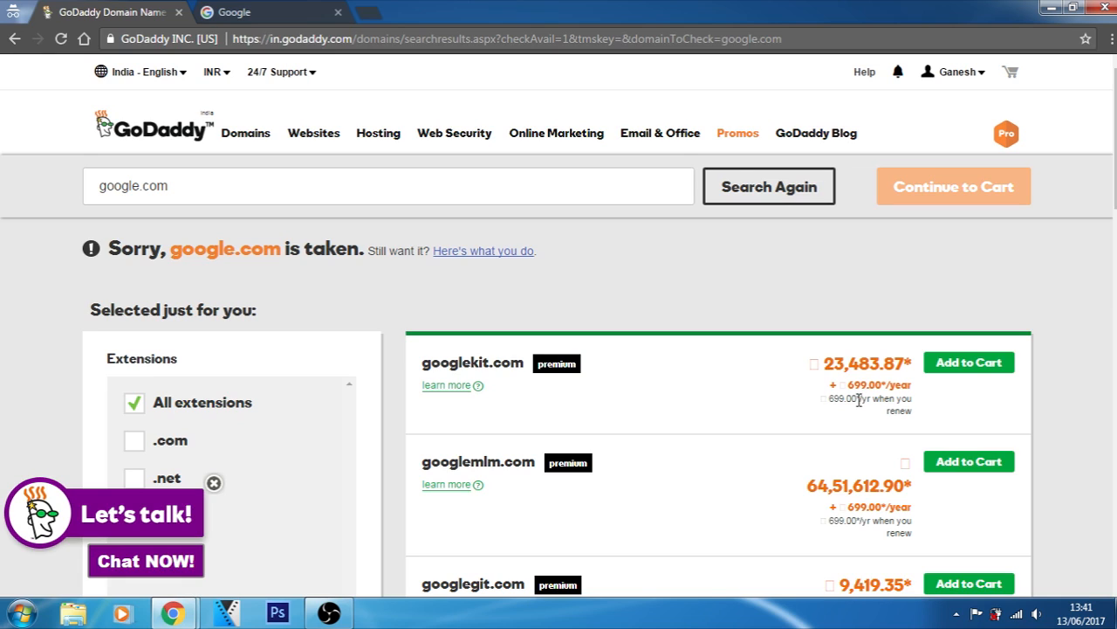
{"action": "mouse_move", "coordinate": [821, 305]}
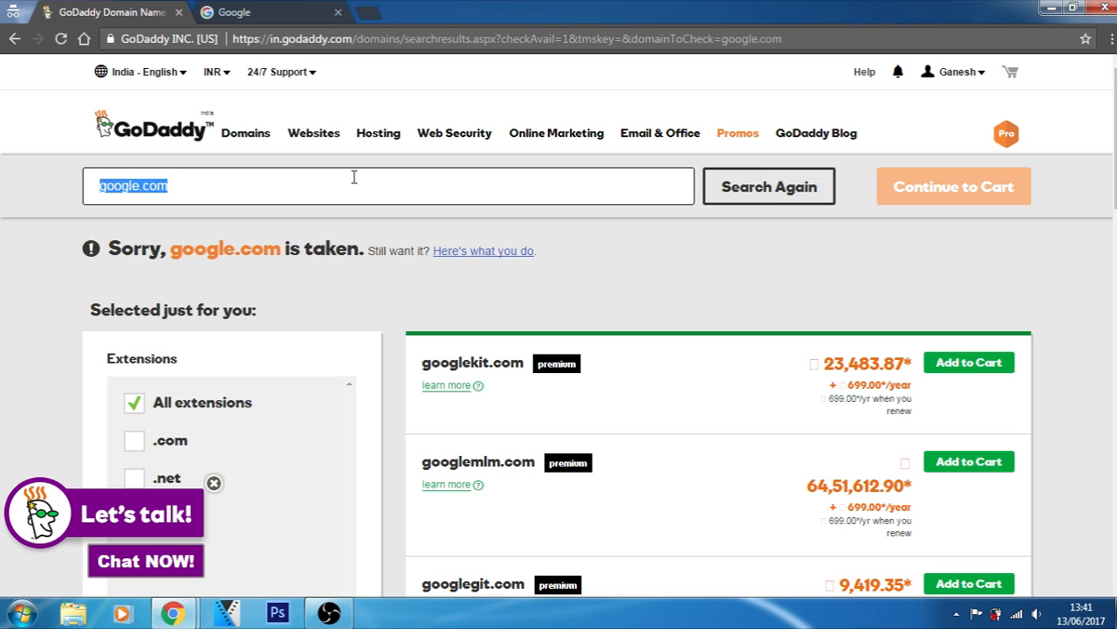
Search for ganofins.com and scroll its 99.00 first-year availability and offers
{"action": "type", "text": "ganofins"}
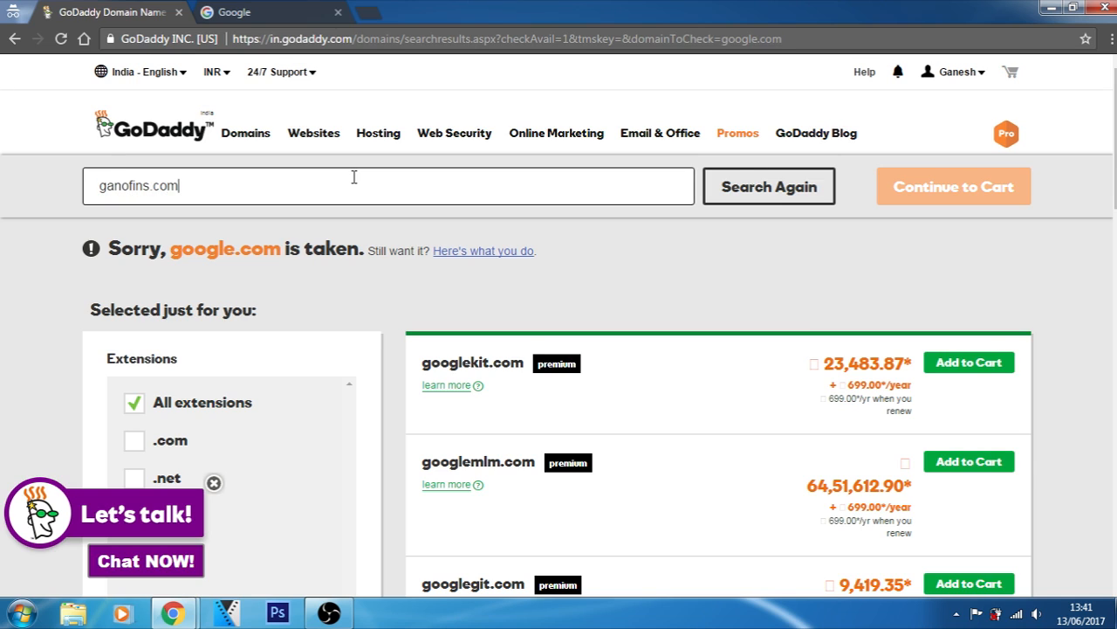
{"action": "left_click", "coordinate": [768, 186]}
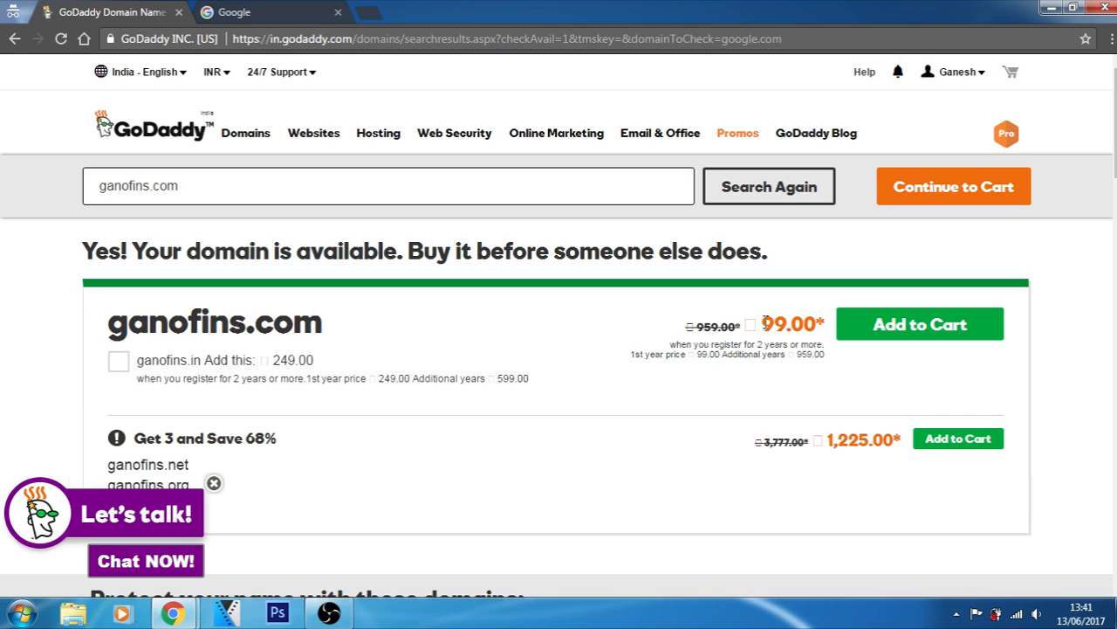
{"action": "mouse_move", "coordinate": [518, 324]}
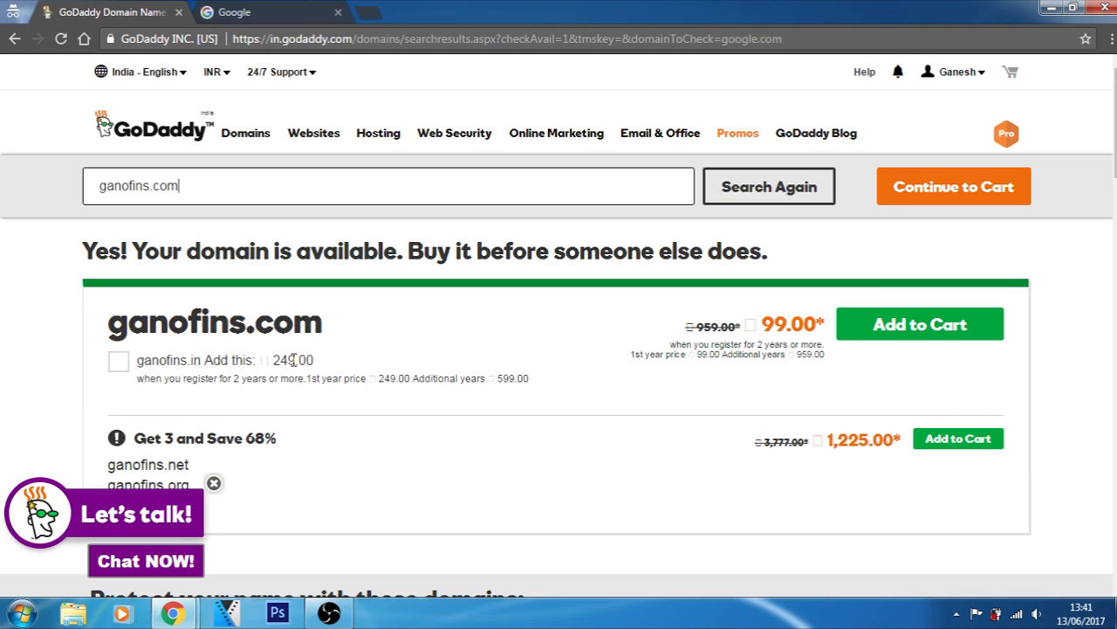
{"action": "mouse_move", "coordinate": [600, 364]}
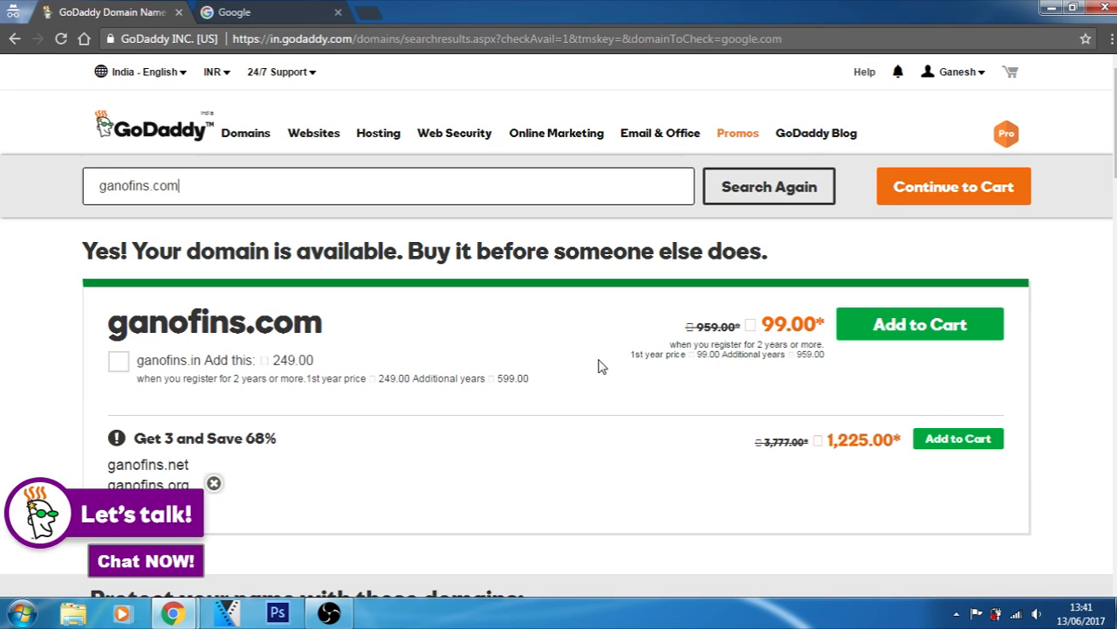
{"action": "mouse_move", "coordinate": [659, 369]}
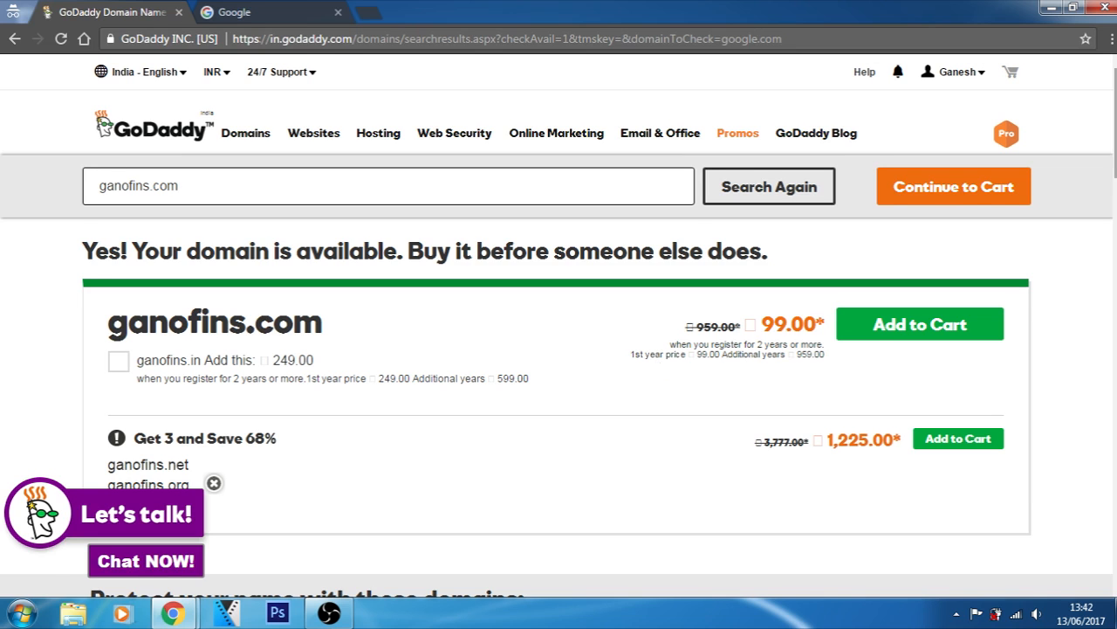
{"action": "scroll", "scroll_direction": "down", "scroll_amount": 3}
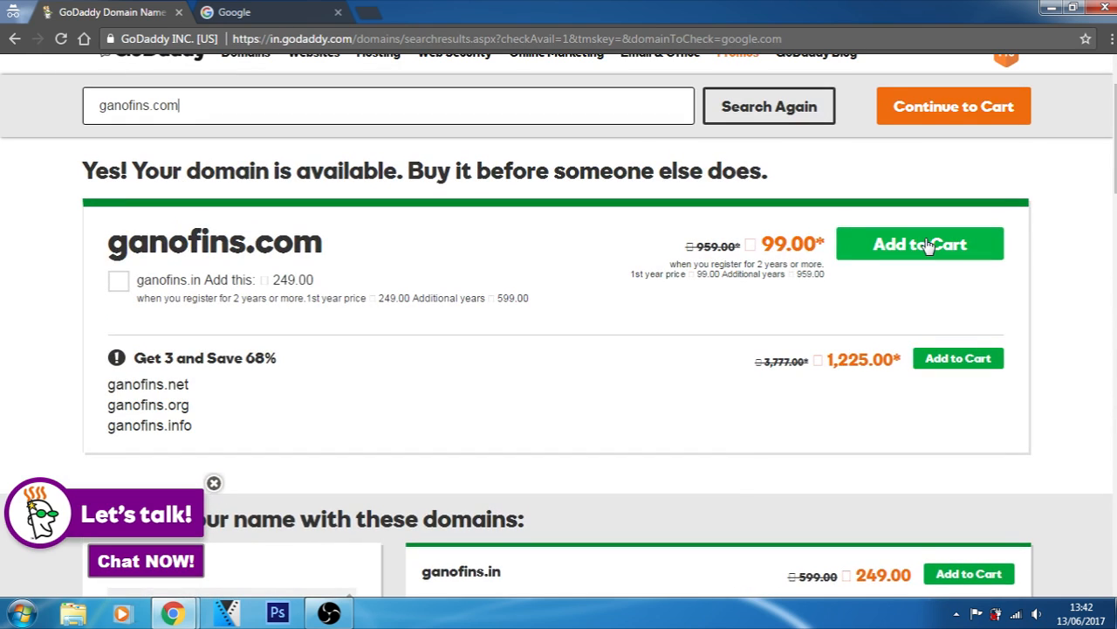
Add ganofins.com to the cart and continue to the cart
{"action": "left_click", "coordinate": [919, 243]}
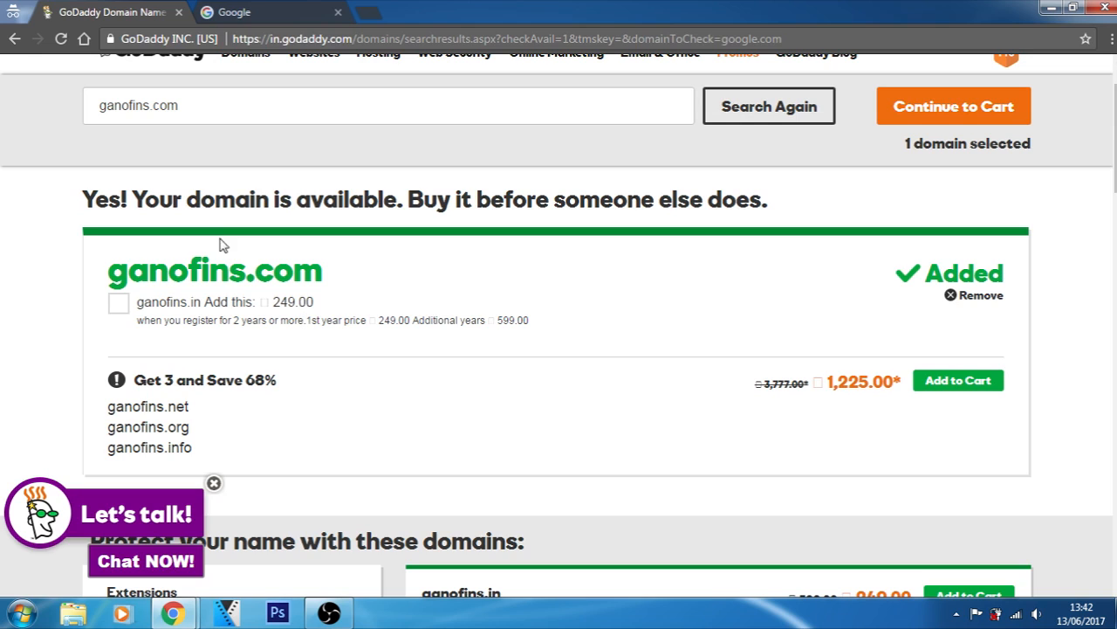
{"action": "mouse_move", "coordinate": [318, 315]}
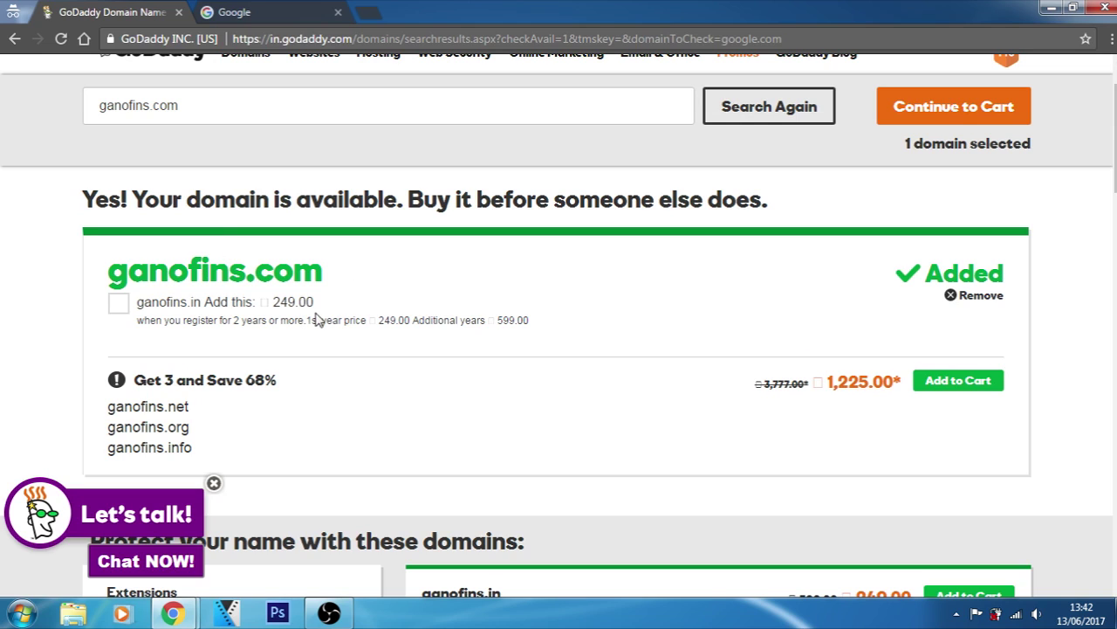
{"action": "mouse_move", "coordinate": [901, 105]}
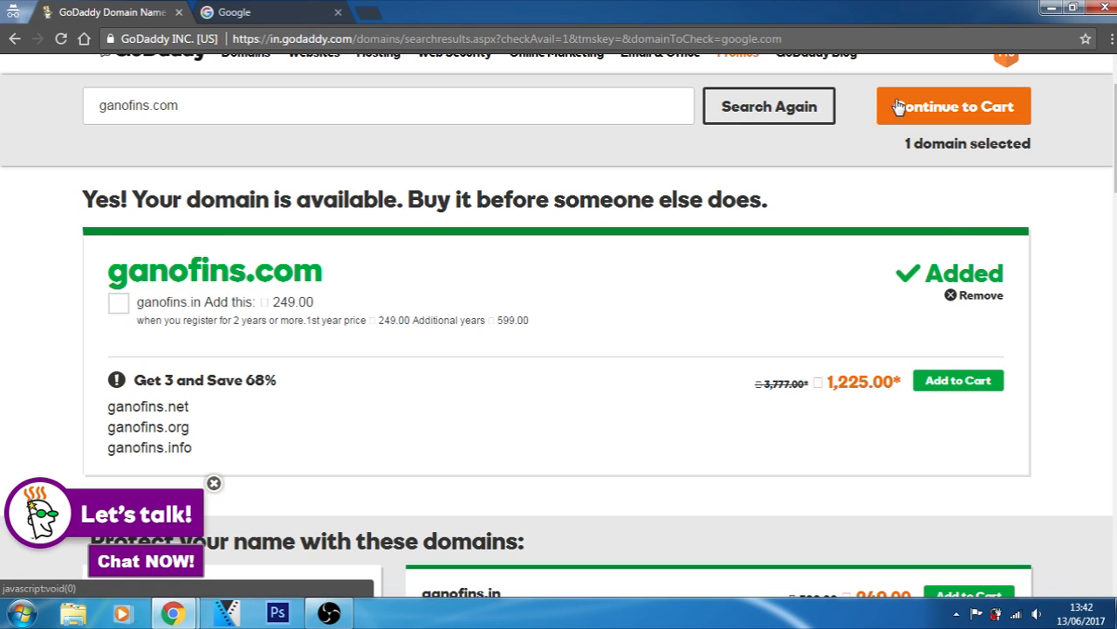
{"action": "left_click", "coordinate": [953, 105]}
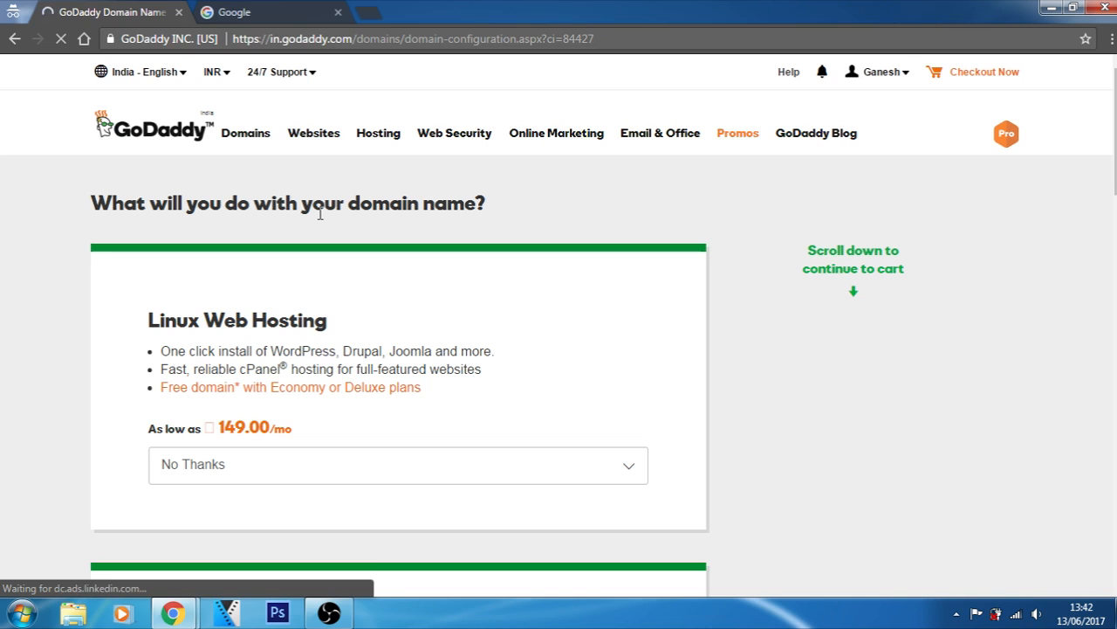
{"action": "mouse_move", "coordinate": [281, 262]}
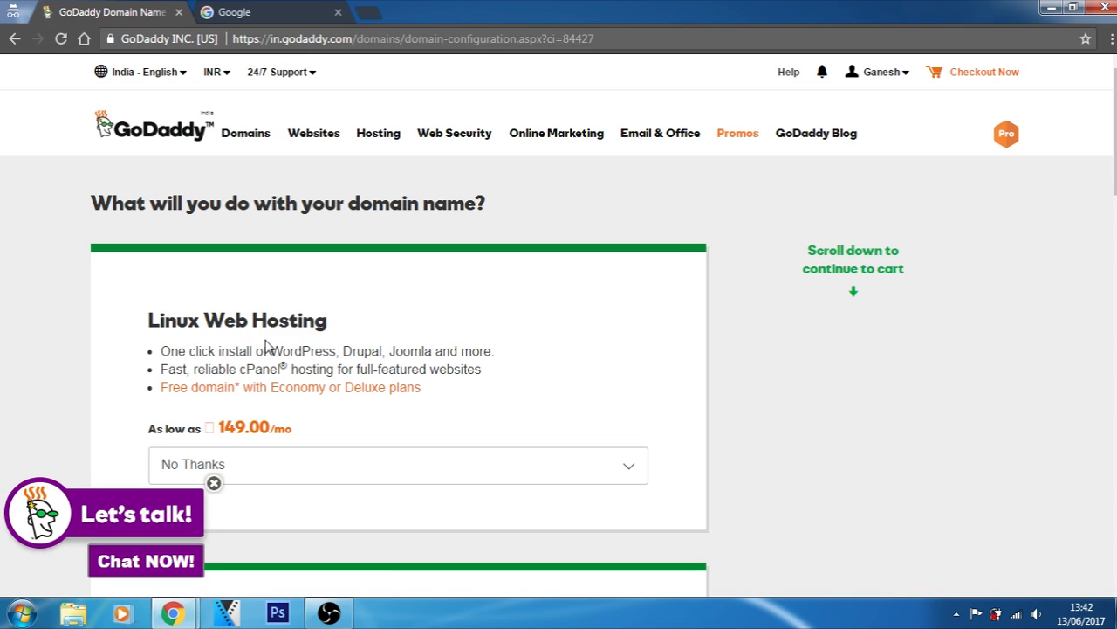
{"action": "mouse_move", "coordinate": [364, 353]}
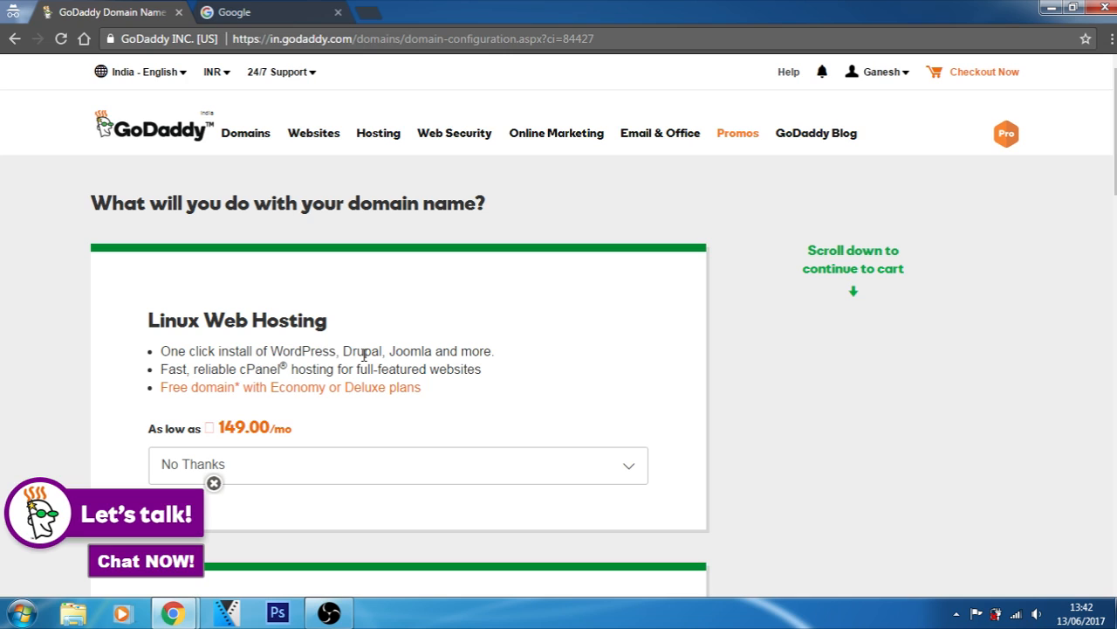
{"action": "mouse_move", "coordinate": [244, 368]}
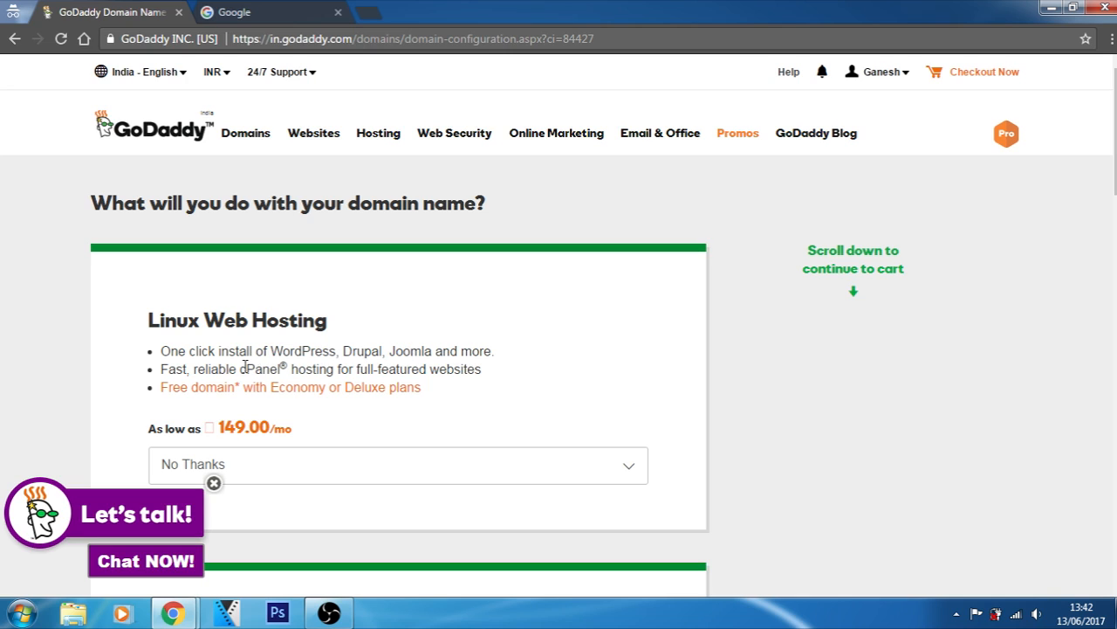
{"action": "mouse_move", "coordinate": [313, 369]}
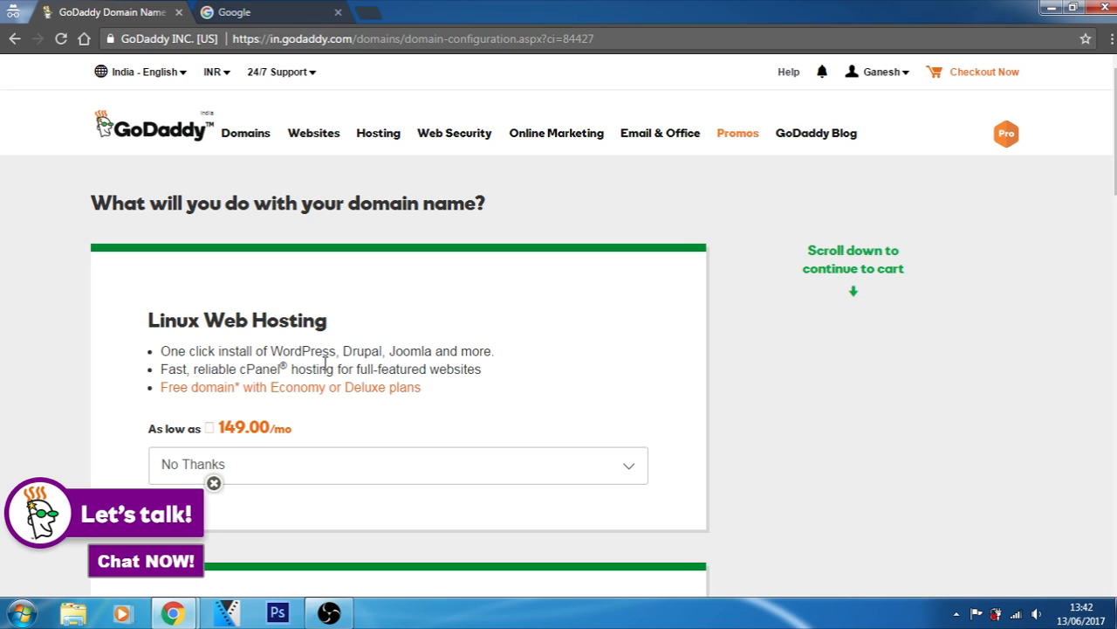
{"action": "mouse_move", "coordinate": [374, 393]}
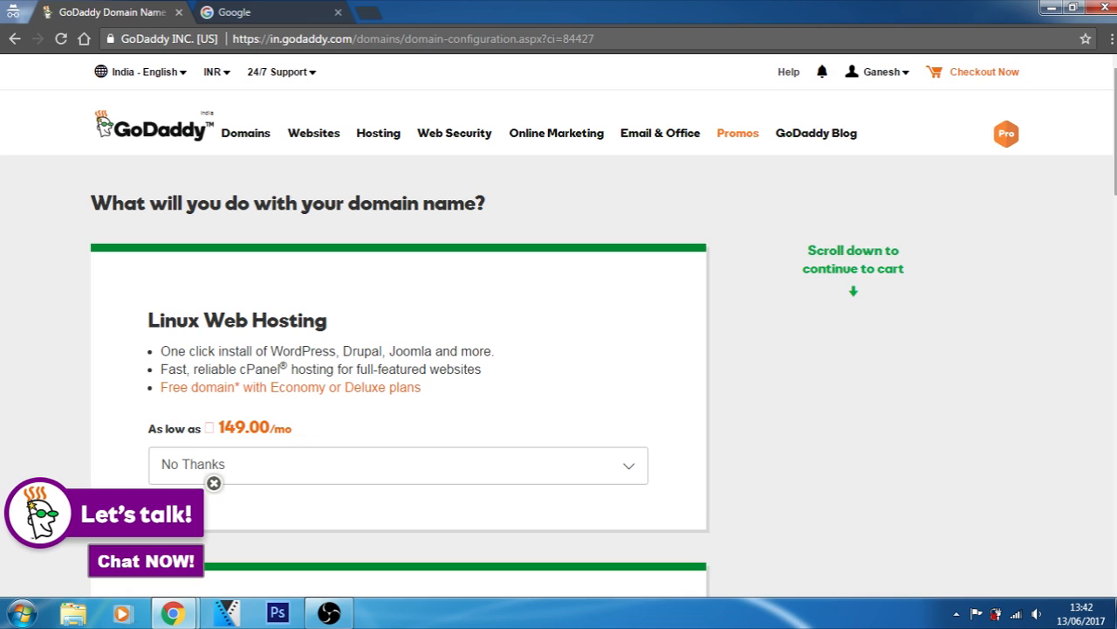
{"action": "scroll", "scroll_direction": "down", "scroll_amount": 3}
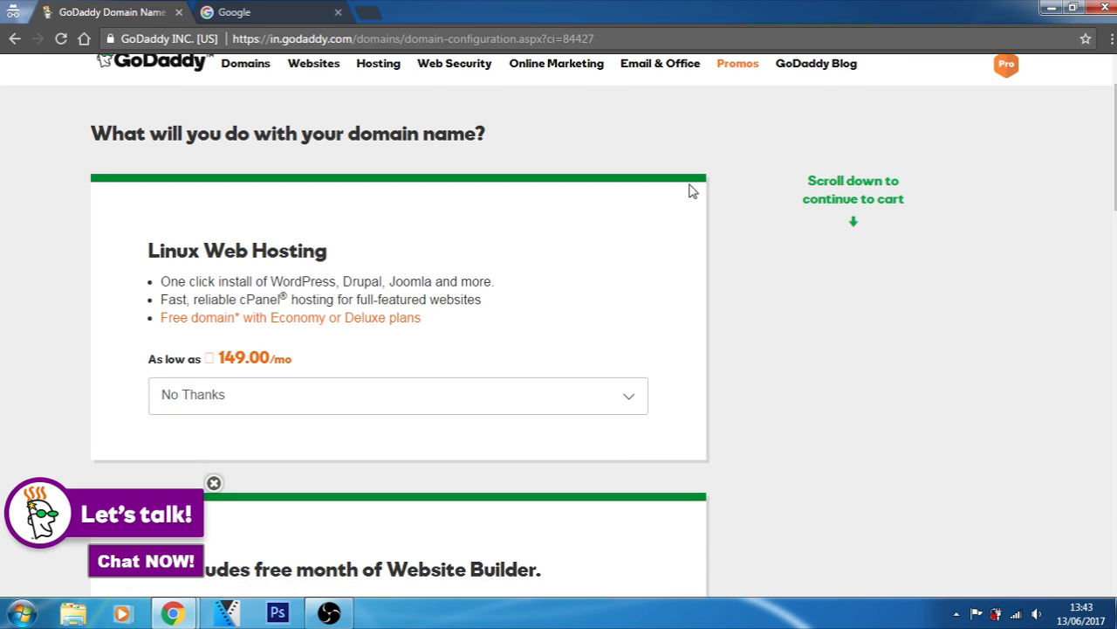
{"action": "scroll", "scroll_direction": "down", "scroll_amount": 3}
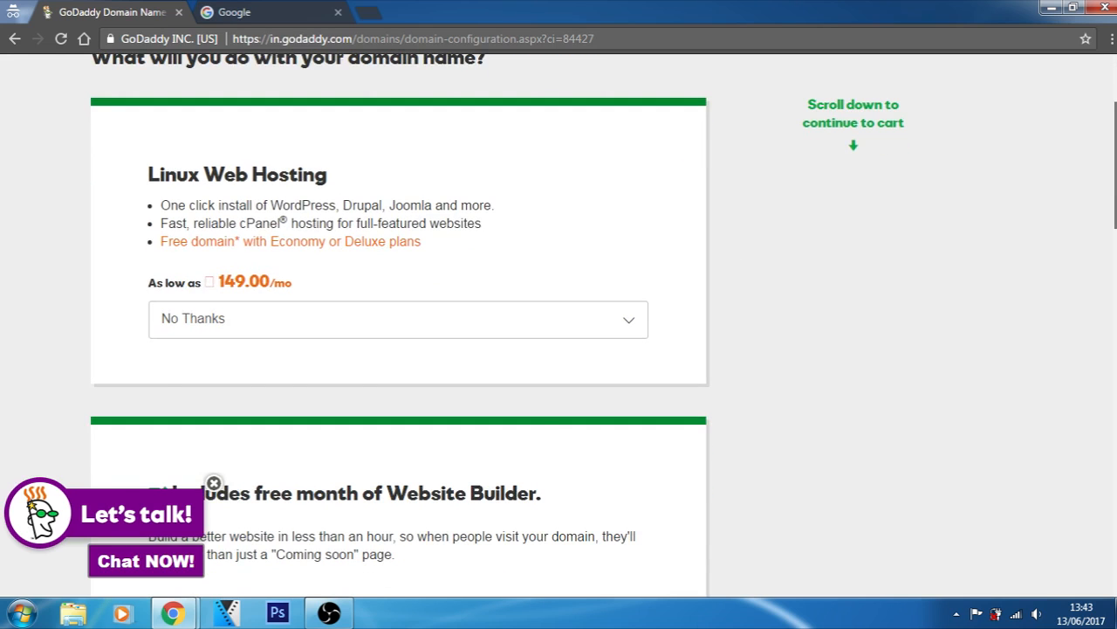
{"action": "scroll", "scroll_direction": "down", "scroll_amount": 3}
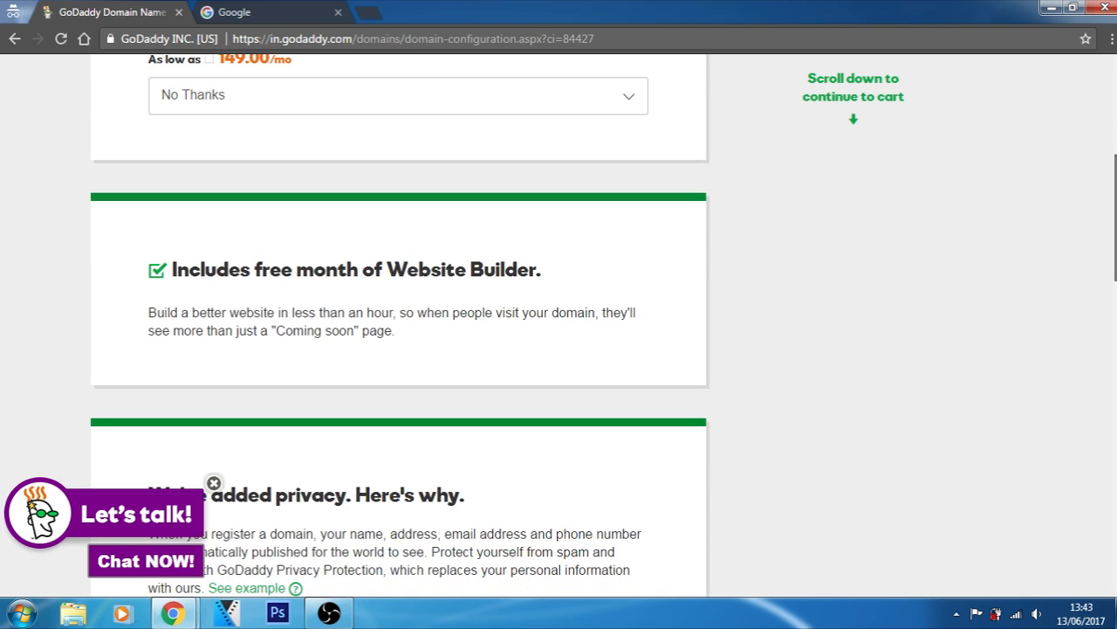
{"action": "scroll", "scroll_direction": "down", "scroll_amount": 3}
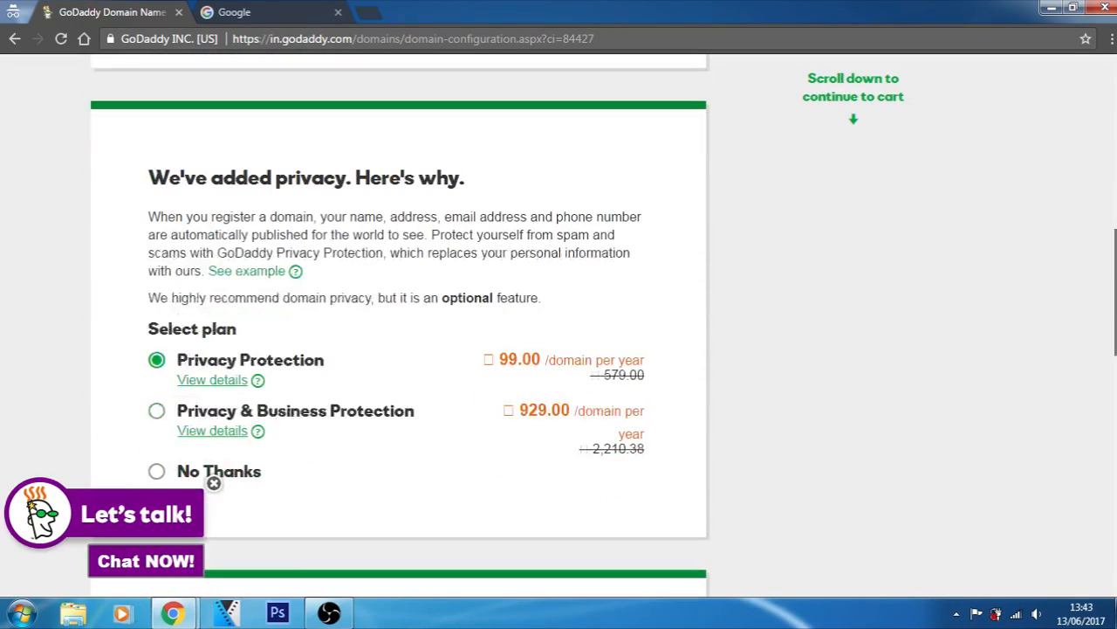
{"action": "scroll", "scroll_direction": "down", "scroll_amount": 3}
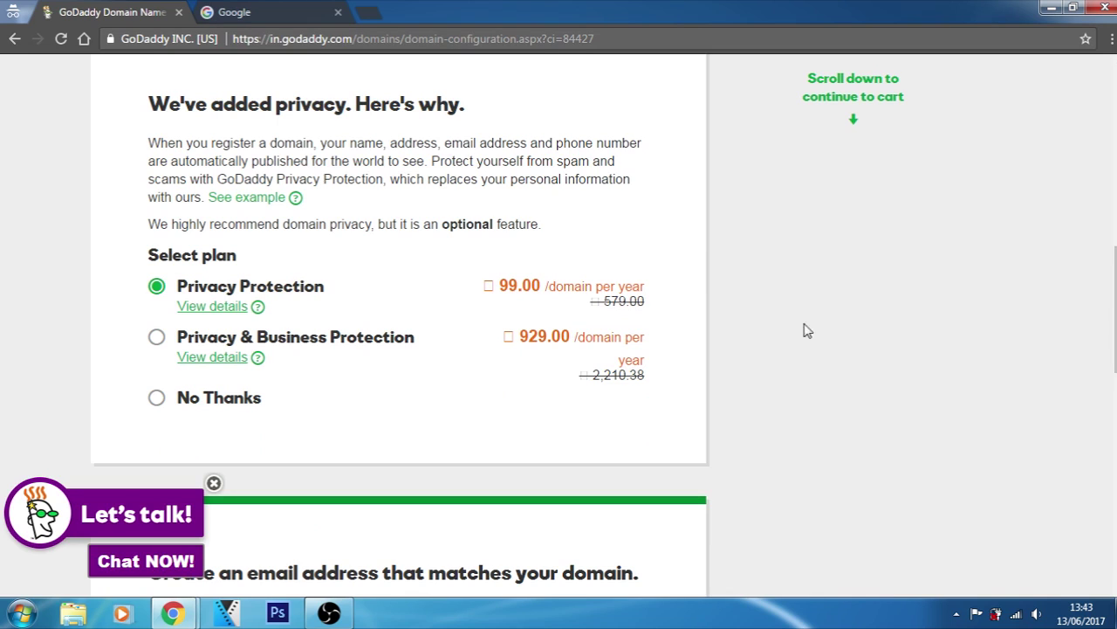
{"action": "mouse_move", "coordinate": [488, 155]}
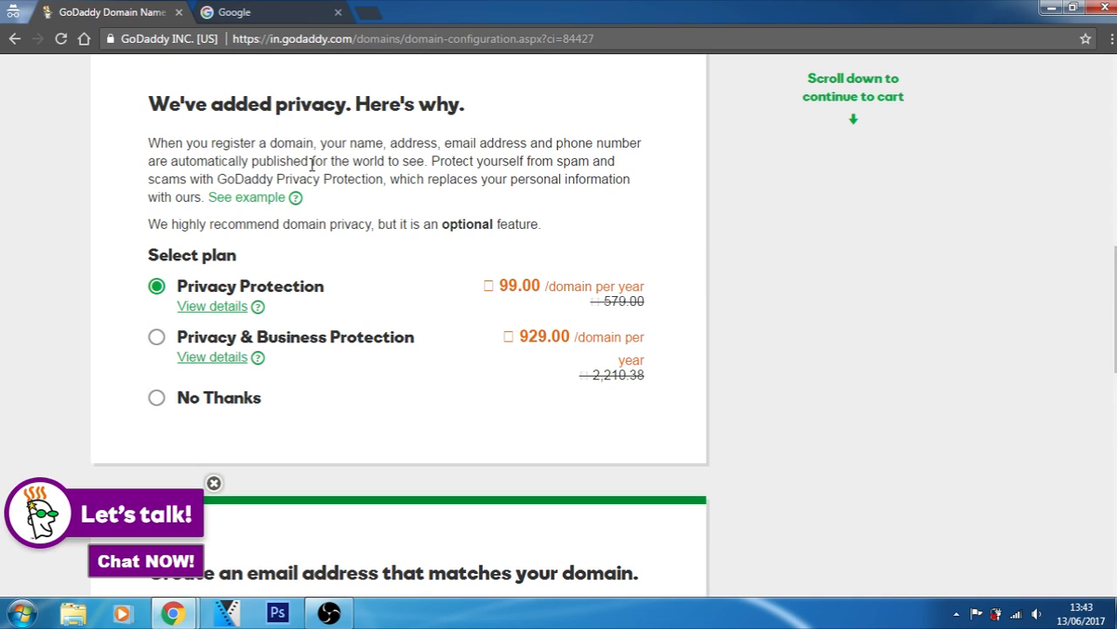
{"action": "mouse_move", "coordinate": [437, 162]}
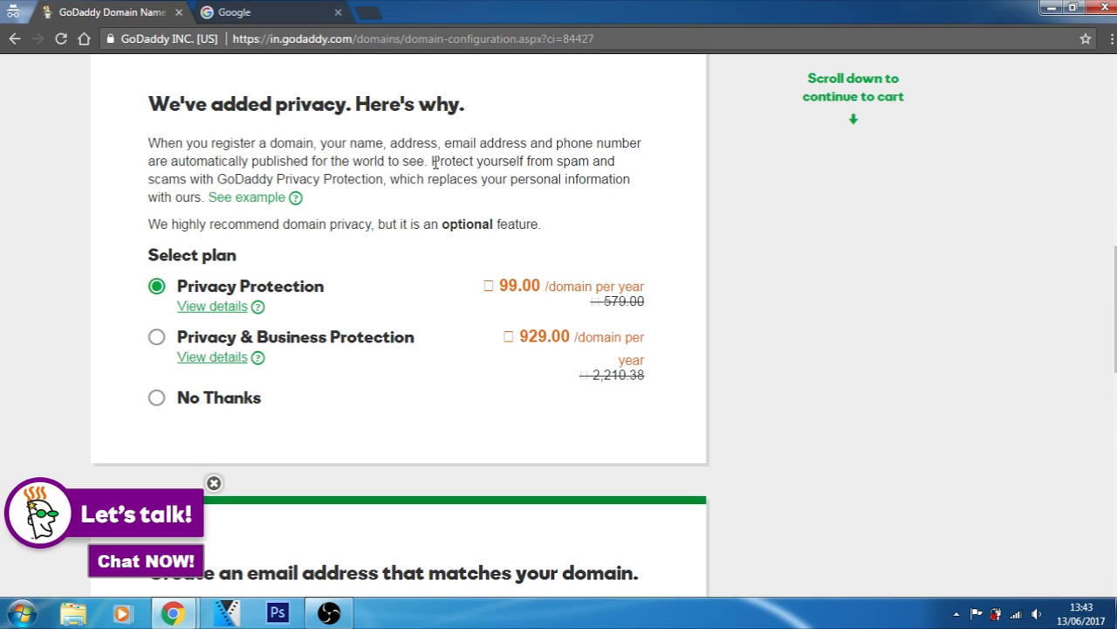
{"action": "left_click_drag", "start_coordinate": [203, 179], "coordinate": [274, 179]}
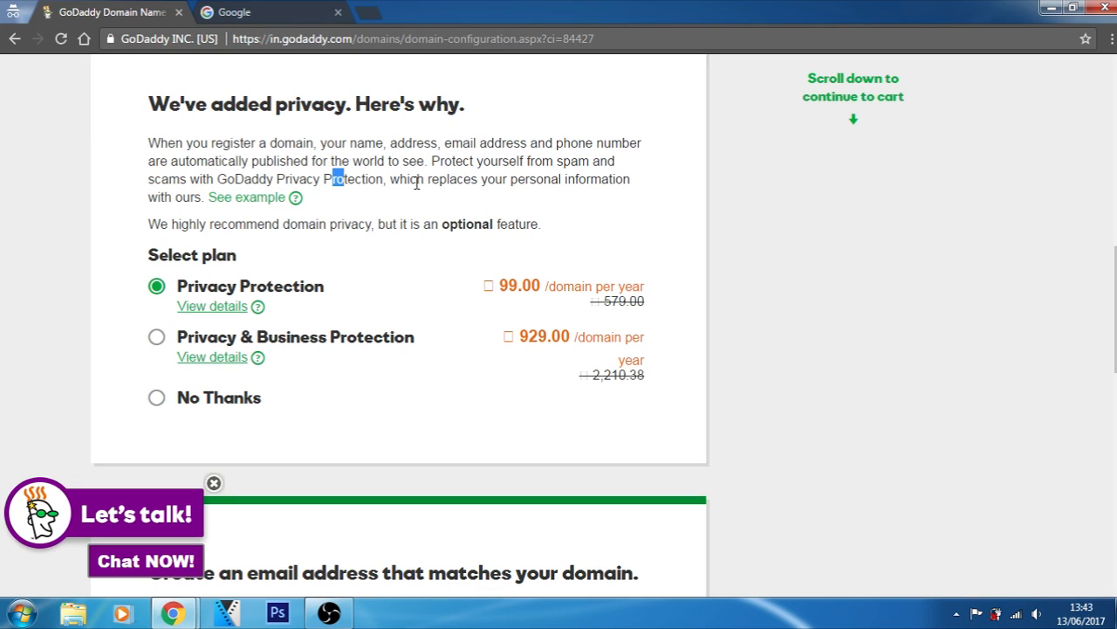
{"action": "mouse_move", "coordinate": [113, 177]}
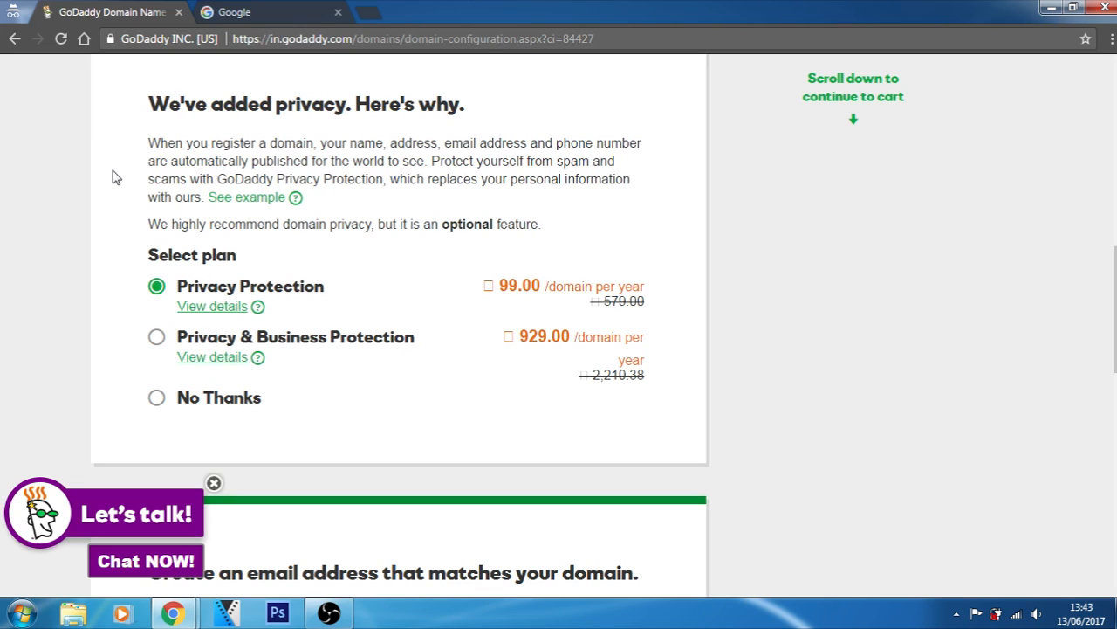
{"action": "mouse_move", "coordinate": [284, 201]}
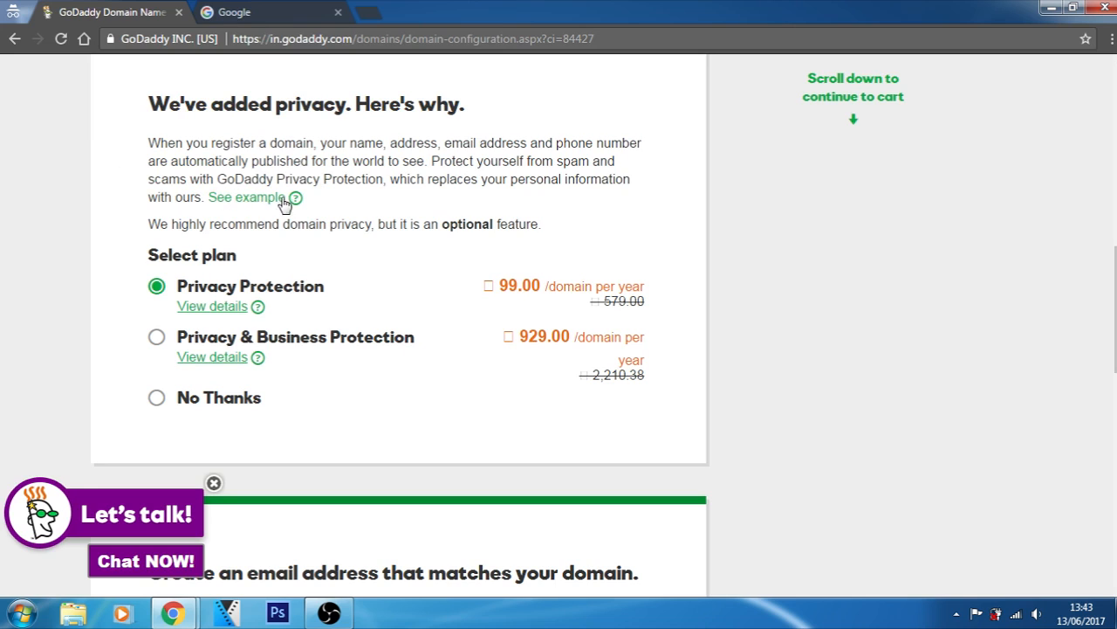
{"action": "mouse_move", "coordinate": [295, 197]}
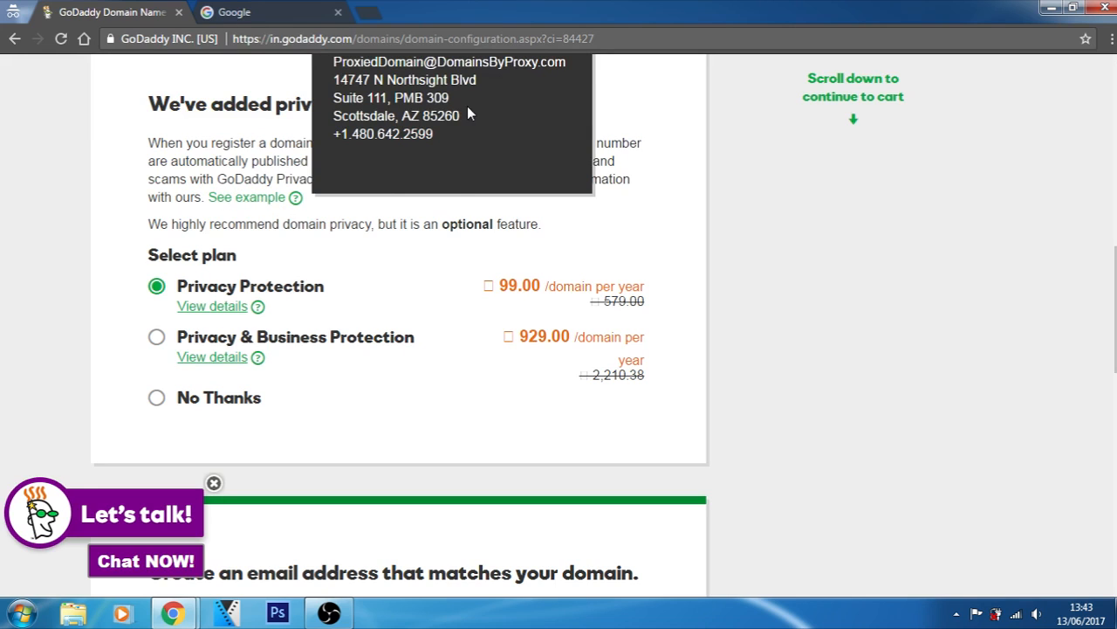
{"action": "mouse_move", "coordinate": [434, 312]}
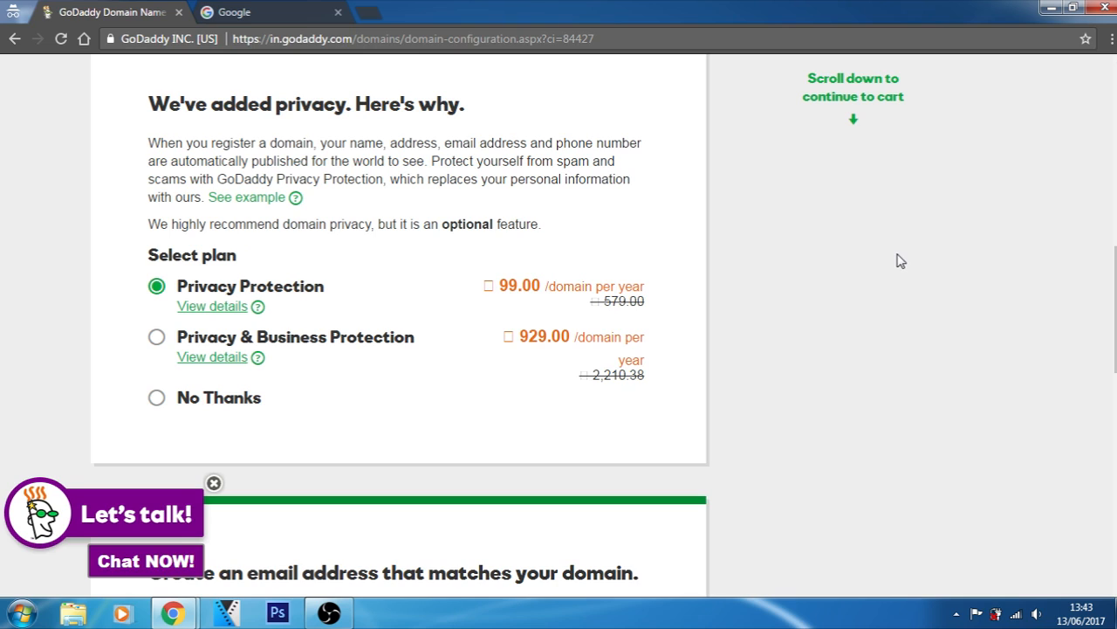
{"action": "mouse_move", "coordinate": [769, 287]}
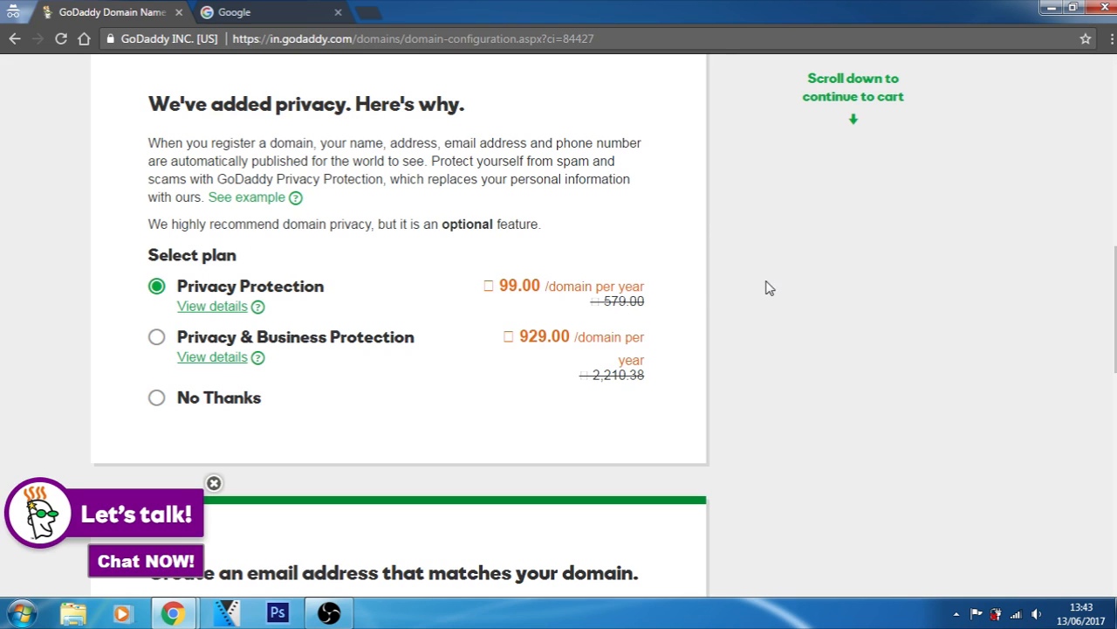
Scroll past the add-on offers, keep email at No Thanks, and continue with these options
{"action": "scroll", "scroll_direction": "down", "scroll_amount": 3}
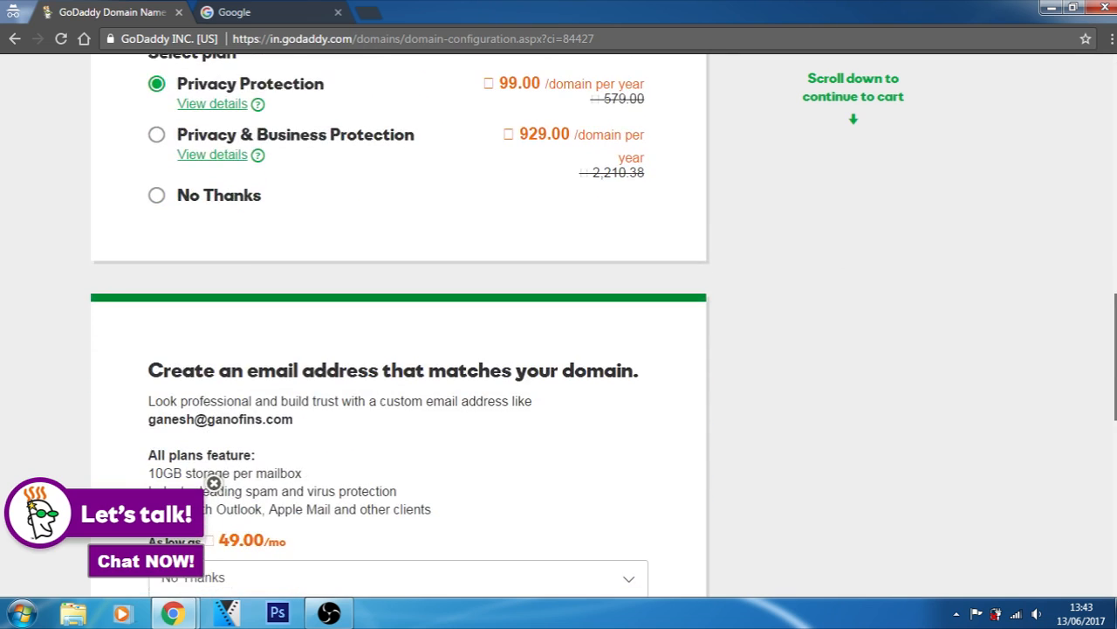
{"action": "scroll", "scroll_direction": "down", "scroll_amount": 3}
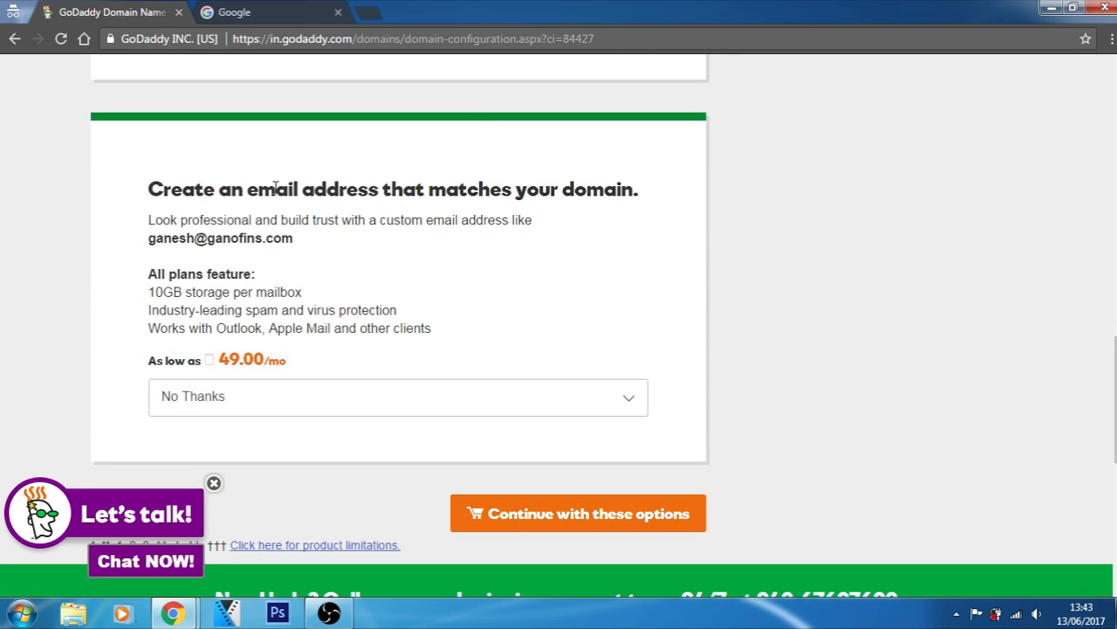
{"action": "mouse_move", "coordinate": [402, 181]}
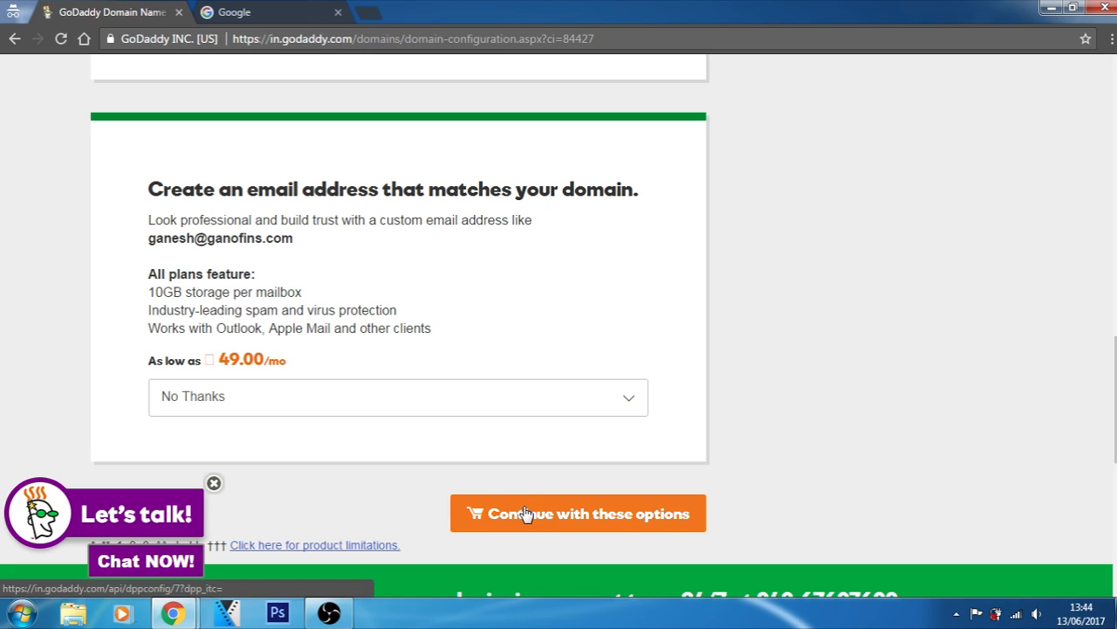
{"action": "left_click", "coordinate": [214, 483]}
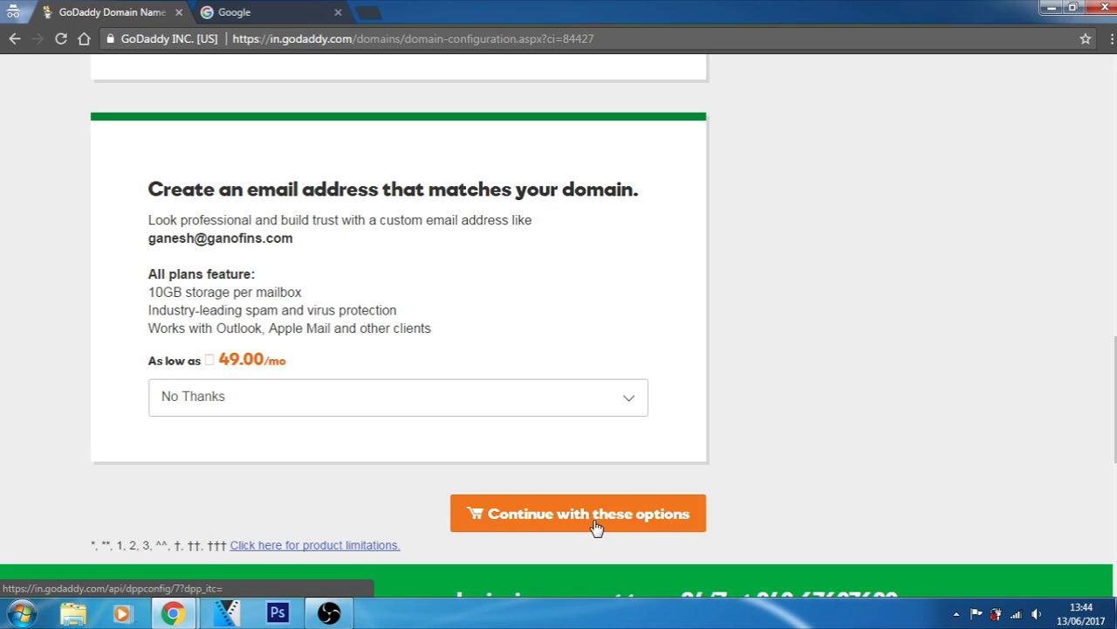
{"action": "left_click", "coordinate": [593, 519]}
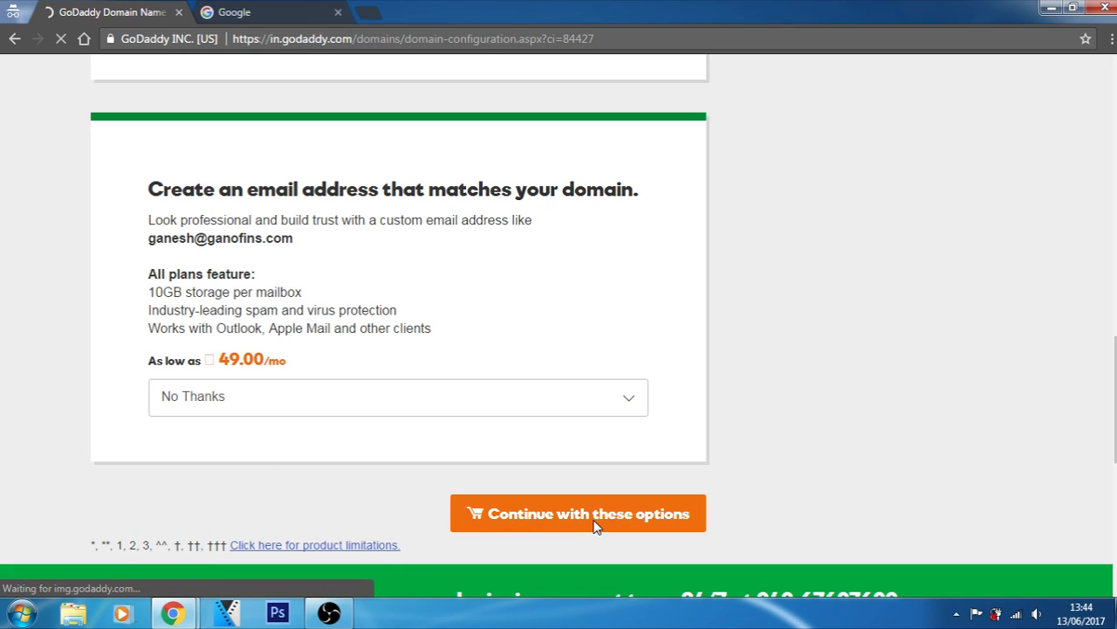
{"action": "left_click", "coordinate": [591, 513]}
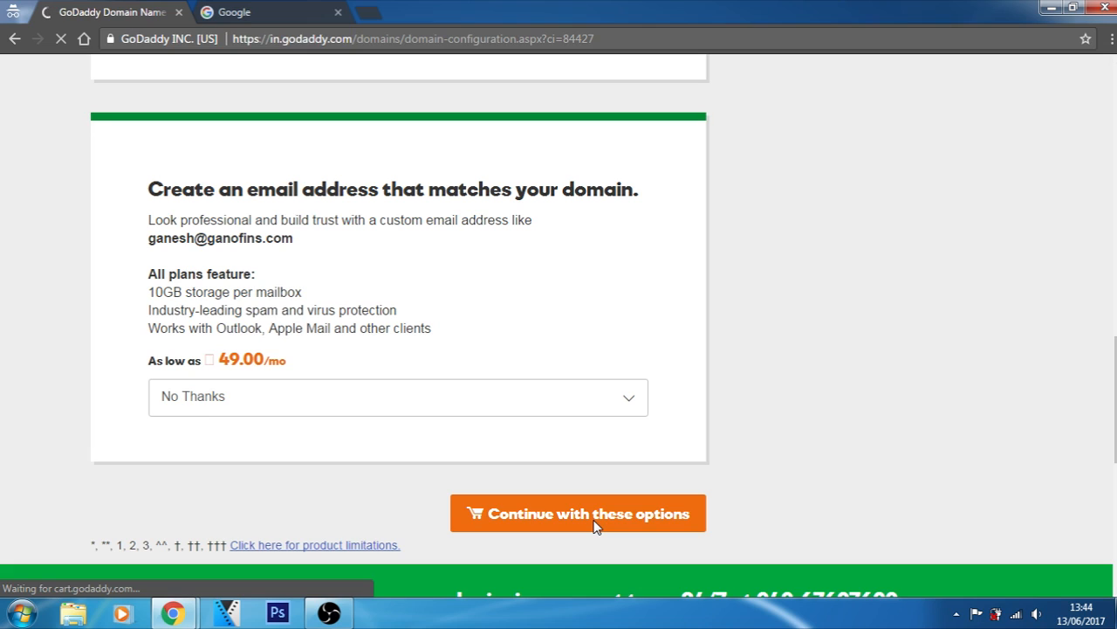
{"action": "left_click", "coordinate": [588, 514]}
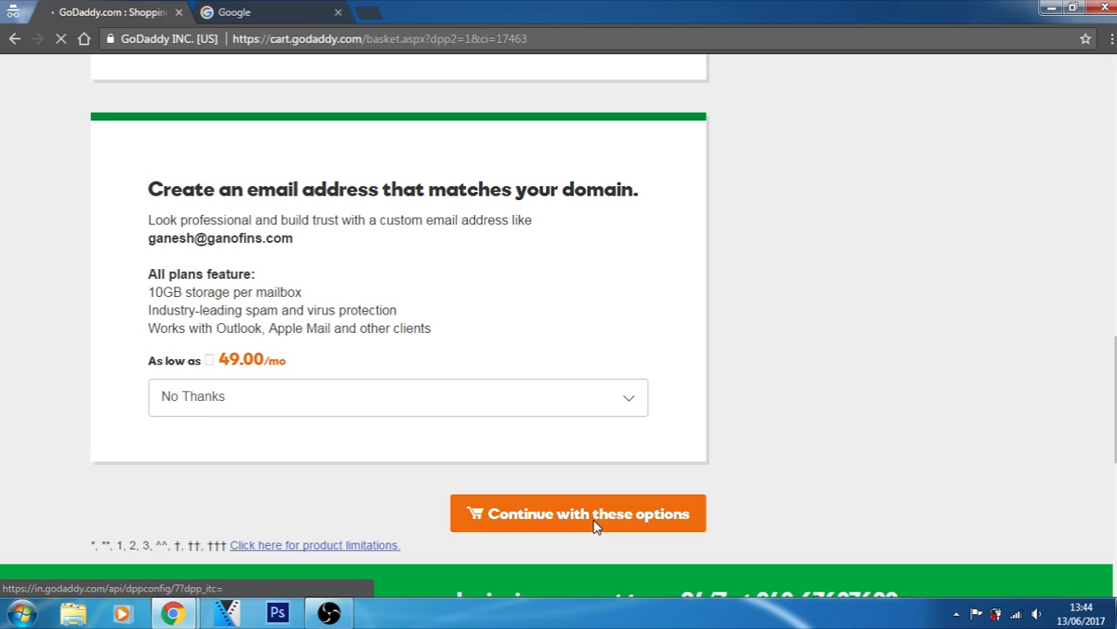
{"action": "left_click", "coordinate": [578, 513]}
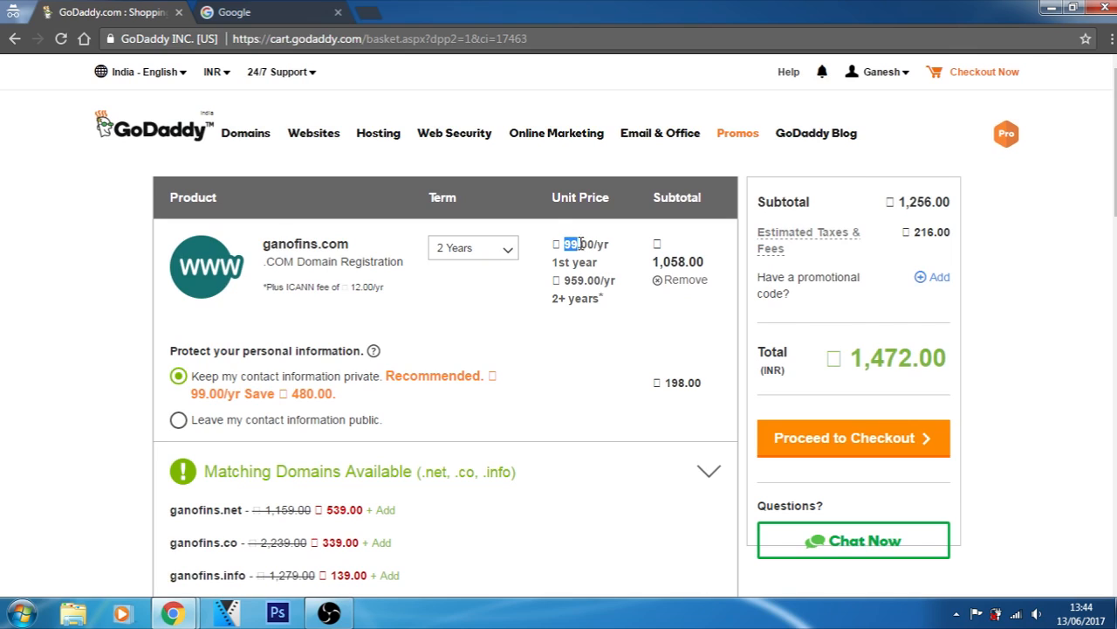
{"action": "mouse_move", "coordinate": [602, 256]}
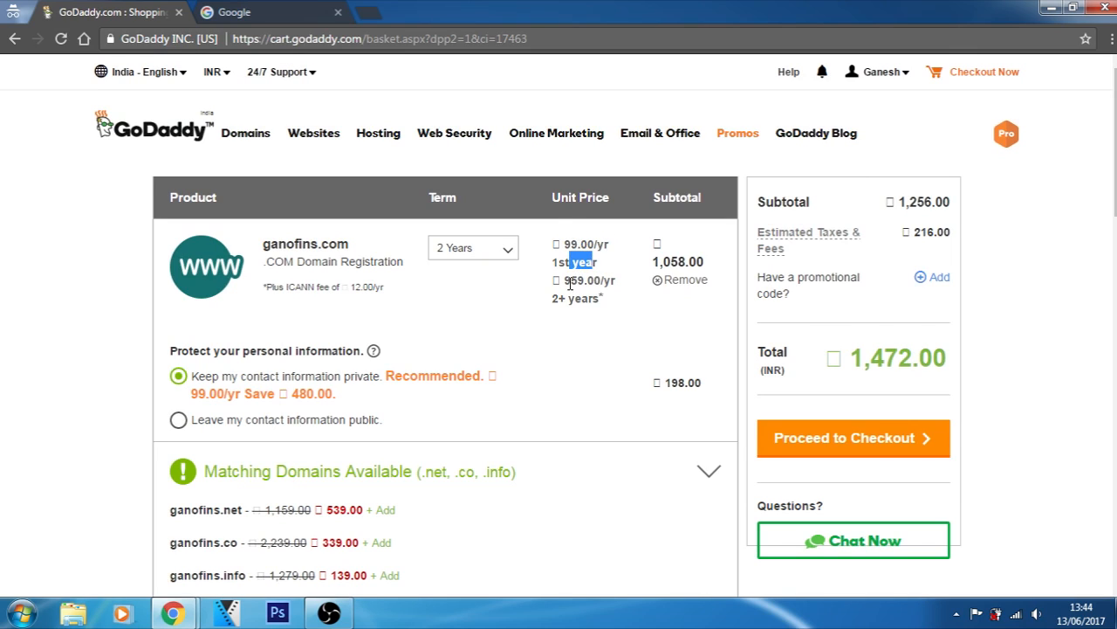
{"action": "mouse_move", "coordinate": [566, 280]}
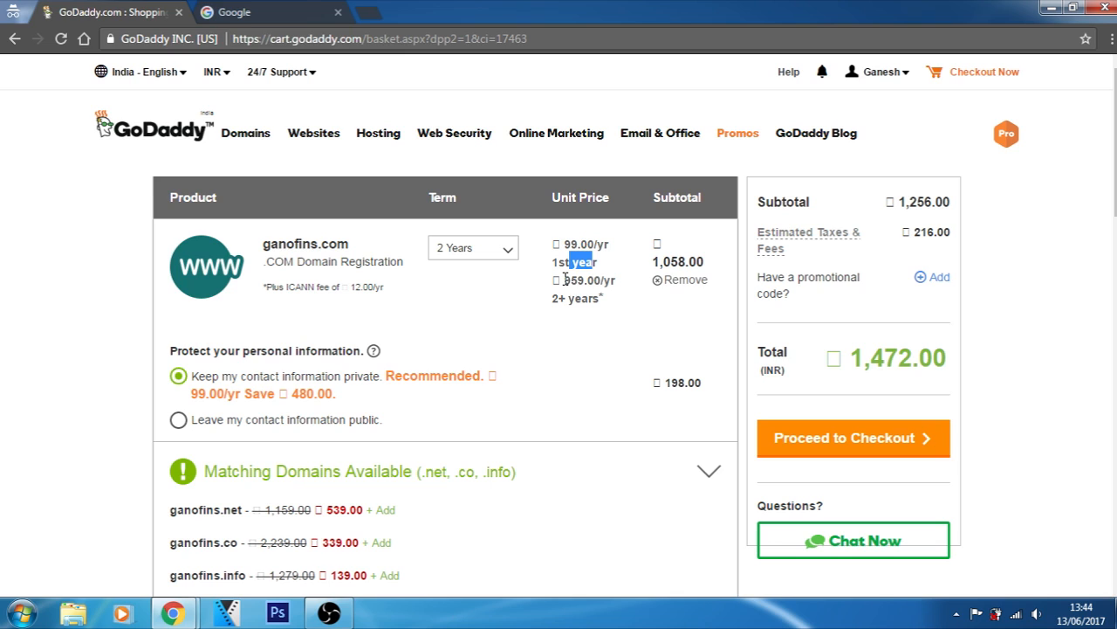
{"action": "mouse_move", "coordinate": [546, 313]}
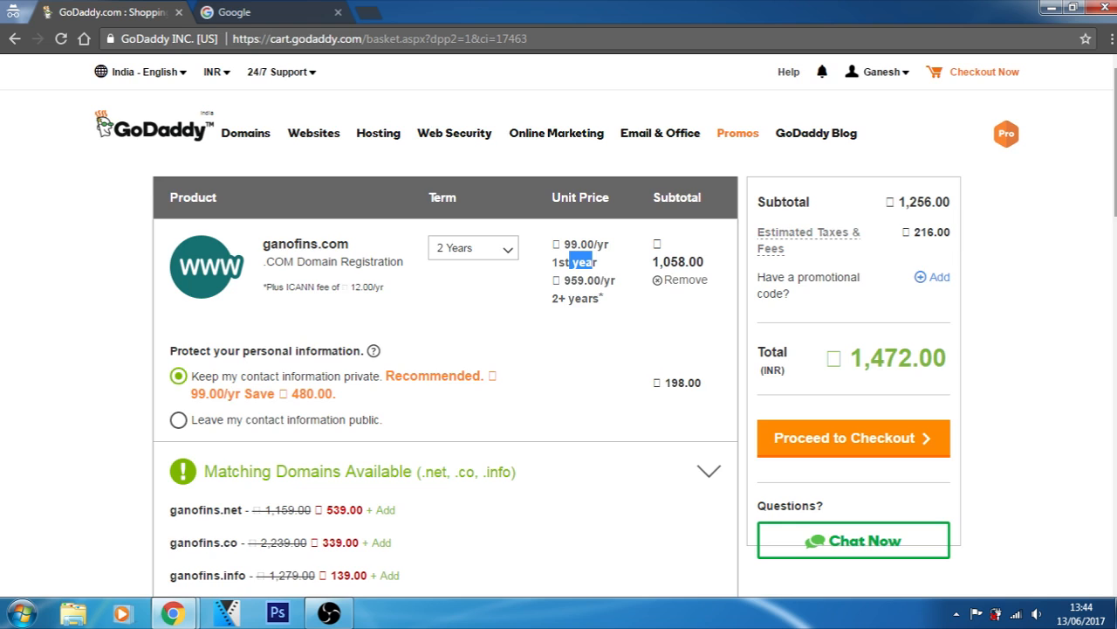
{"action": "scroll", "scroll_direction": "down", "scroll_amount": 3}
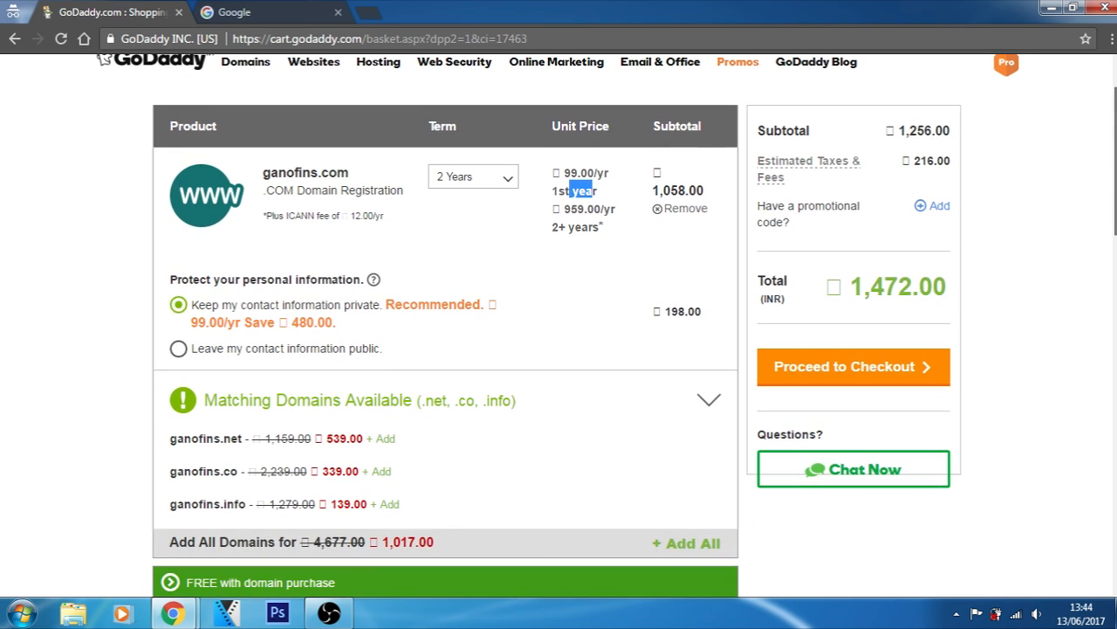
{"action": "scroll", "scroll_direction": "down", "scroll_amount": 3}
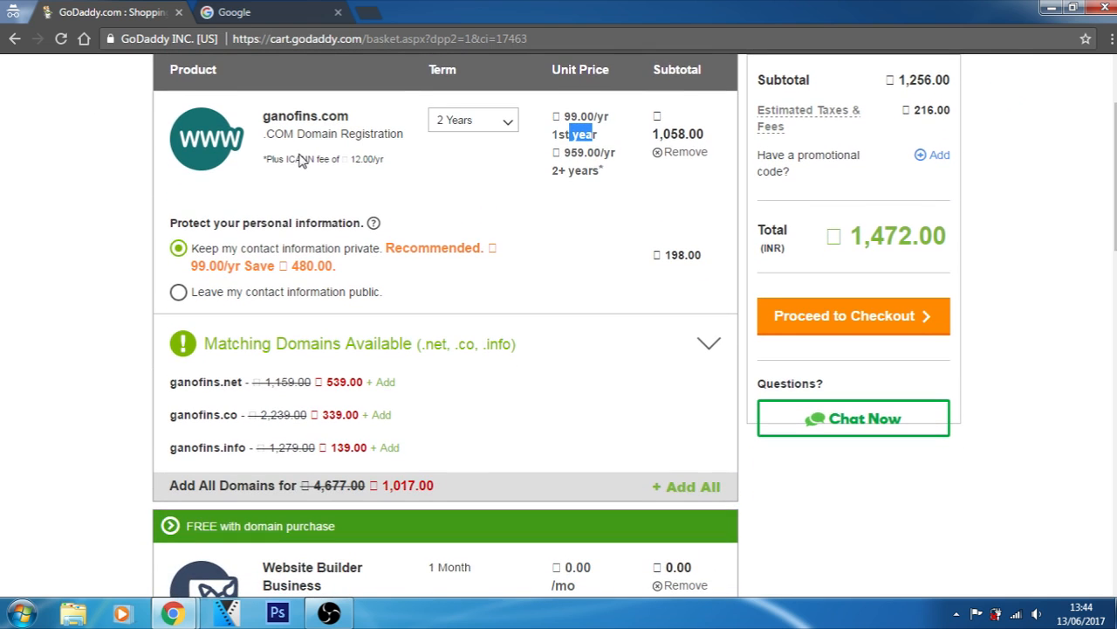
{"action": "mouse_move", "coordinate": [349, 159]}
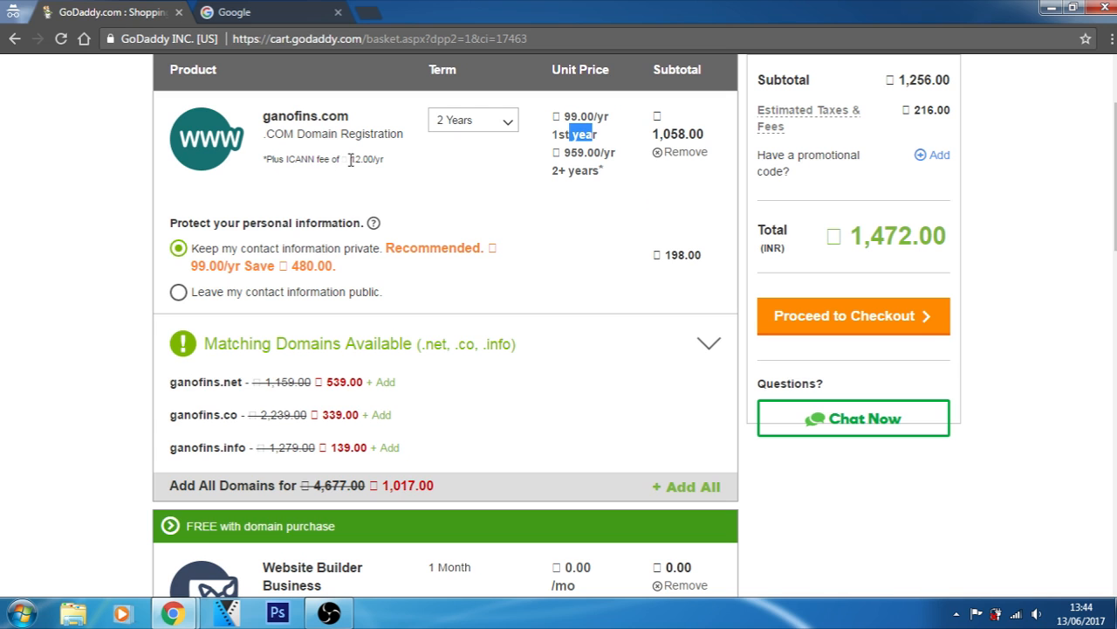
{"action": "scroll", "scroll_direction": "down", "scroll_amount": 3}
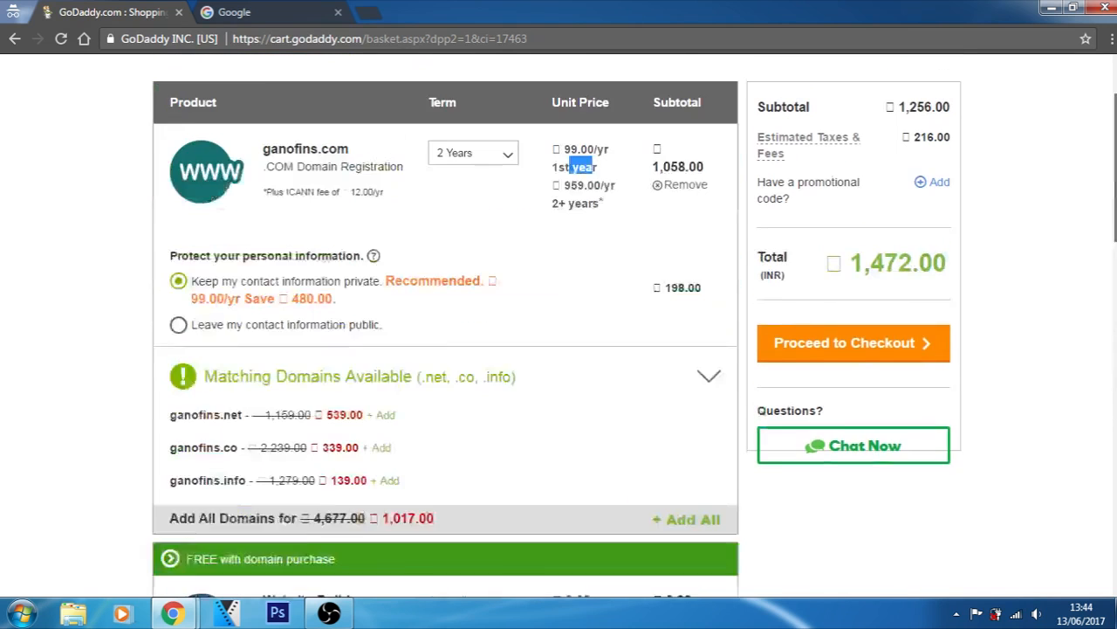
{"action": "scroll", "scroll_direction": "down", "scroll_amount": 3}
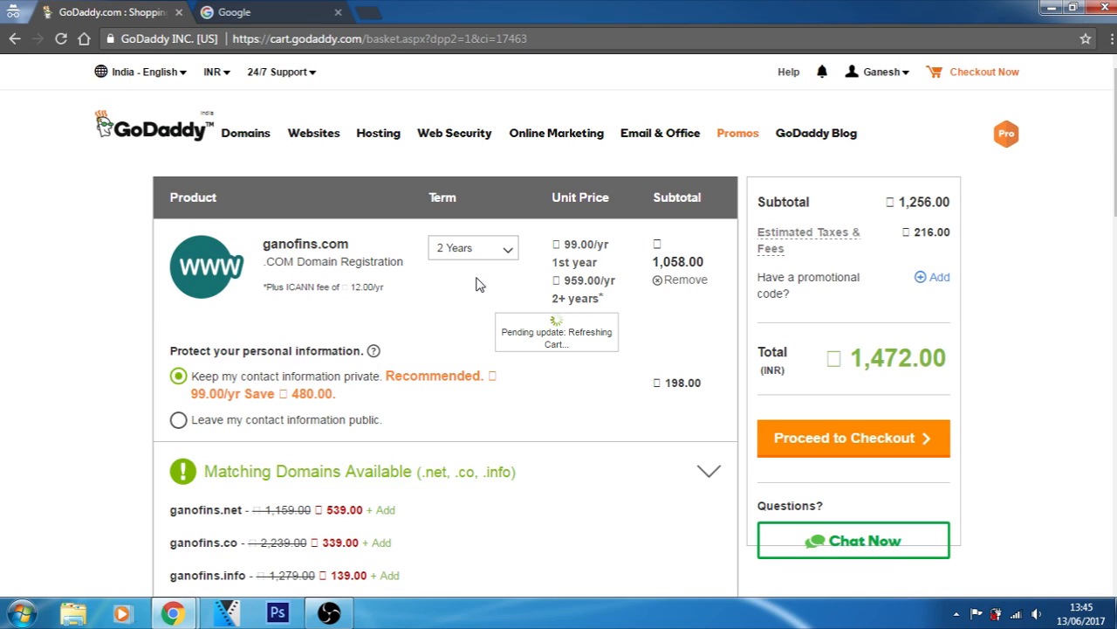
Set the ganofins.com term to 1 Year with privacy, for an 816.50 INR total
{"action": "left_click", "coordinate": [473, 248]}
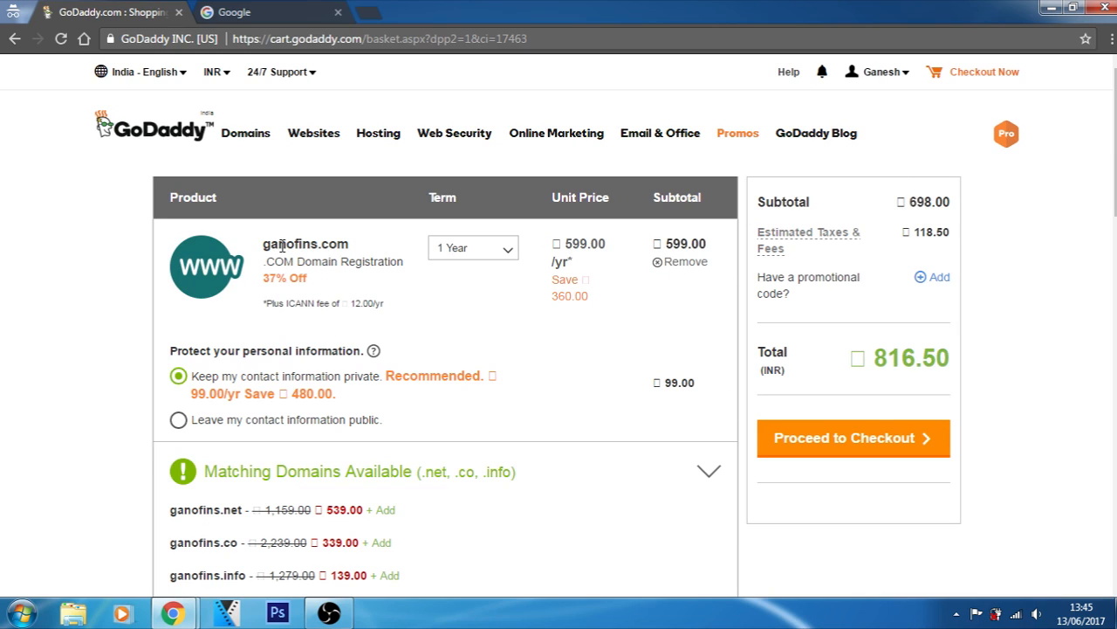
{"action": "mouse_move", "coordinate": [260, 393]}
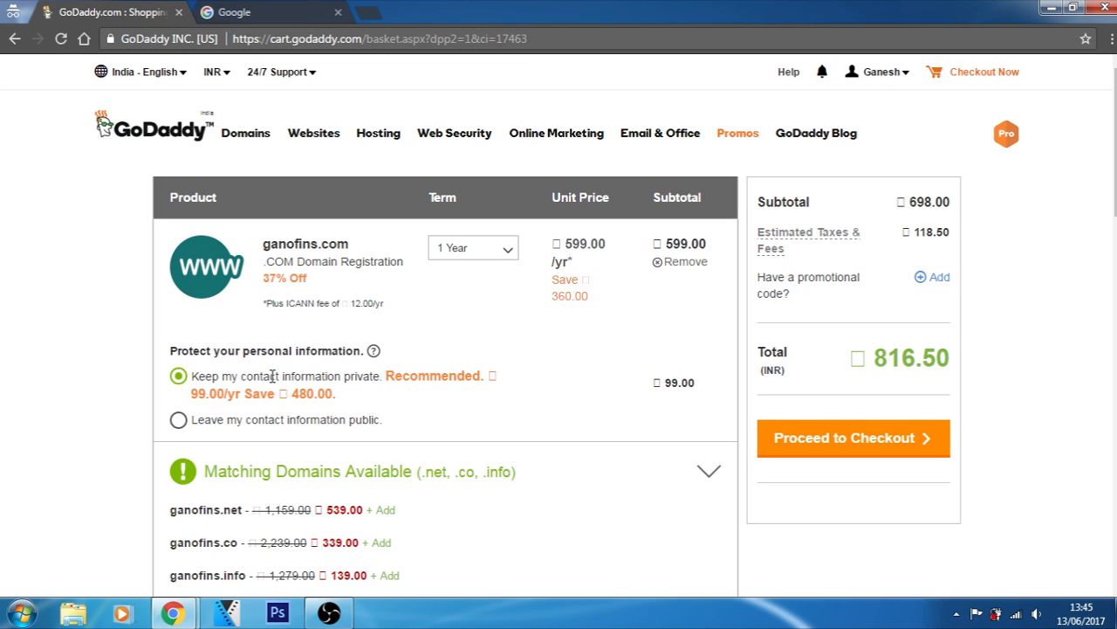
{"action": "mouse_move", "coordinate": [303, 365]}
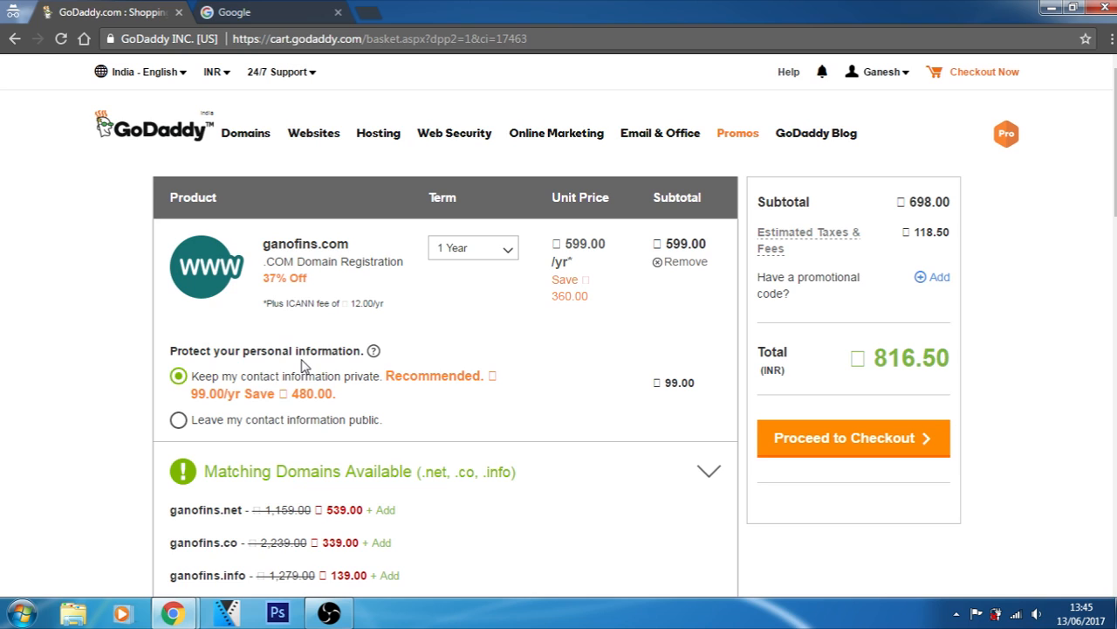
{"action": "double_click", "coordinate": [924, 201]}
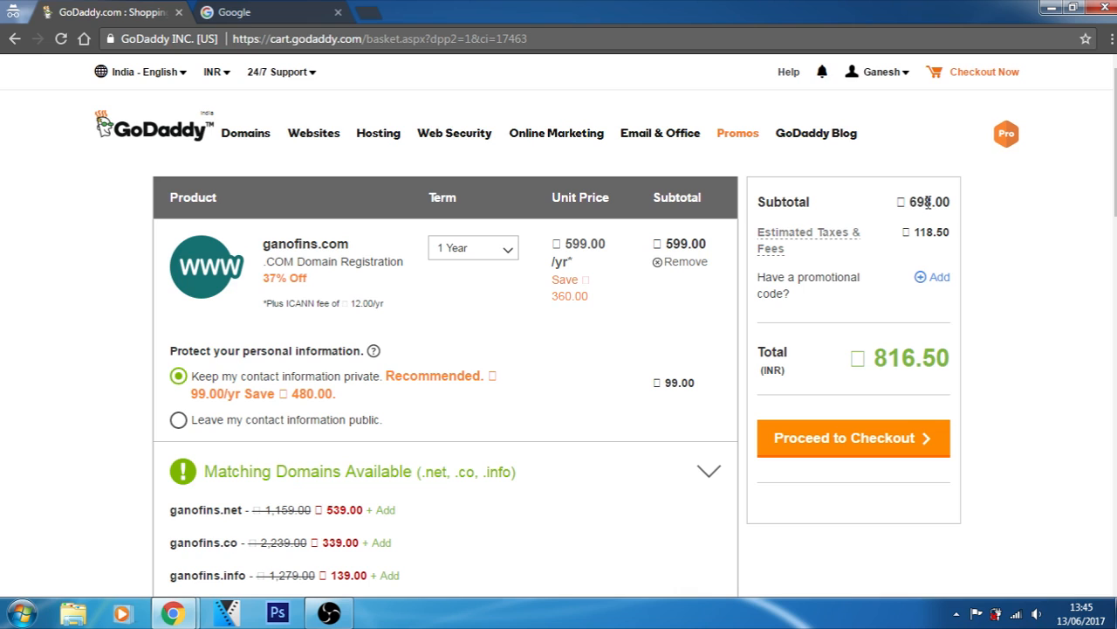
{"action": "mouse_move", "coordinate": [829, 241]}
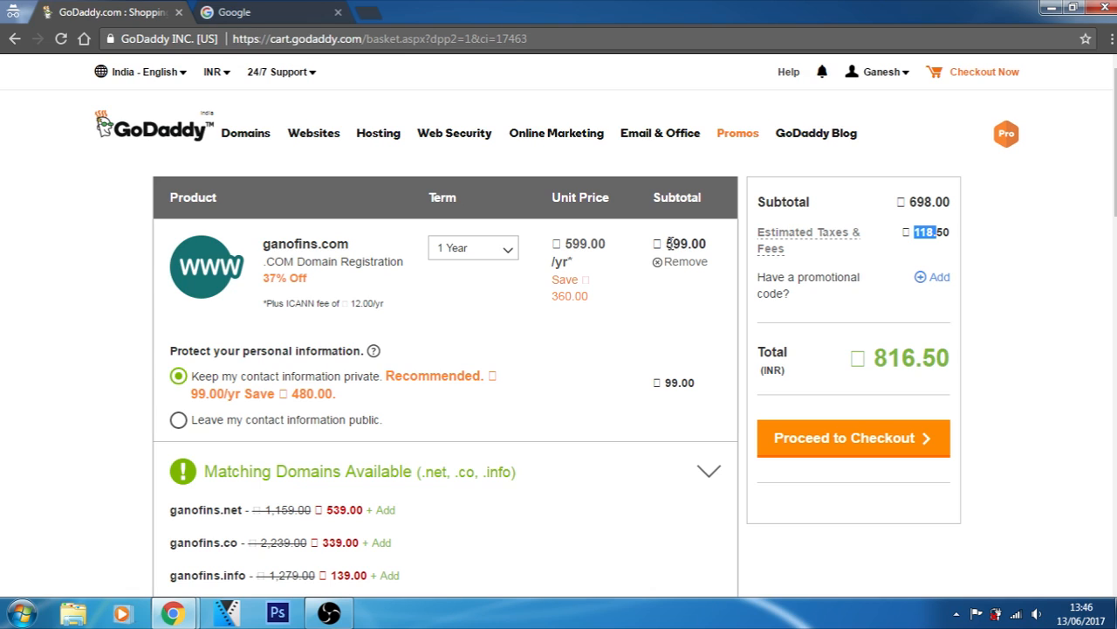
{"action": "mouse_move", "coordinate": [285, 244]}
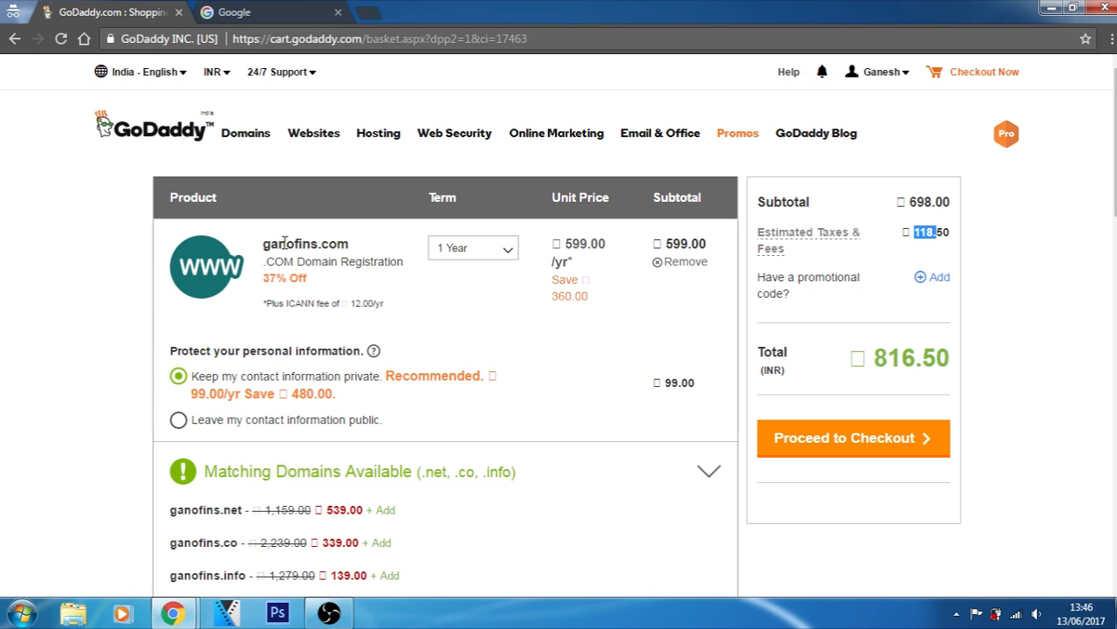
{"action": "mouse_move", "coordinate": [1008, 363]}
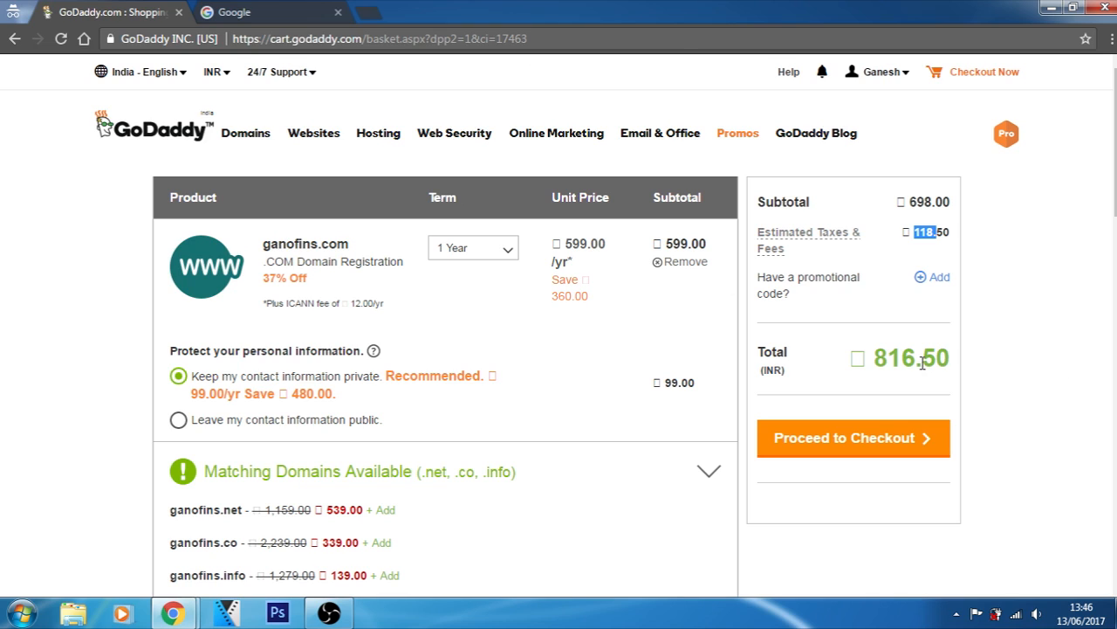
{"action": "mouse_move", "coordinate": [904, 132]}
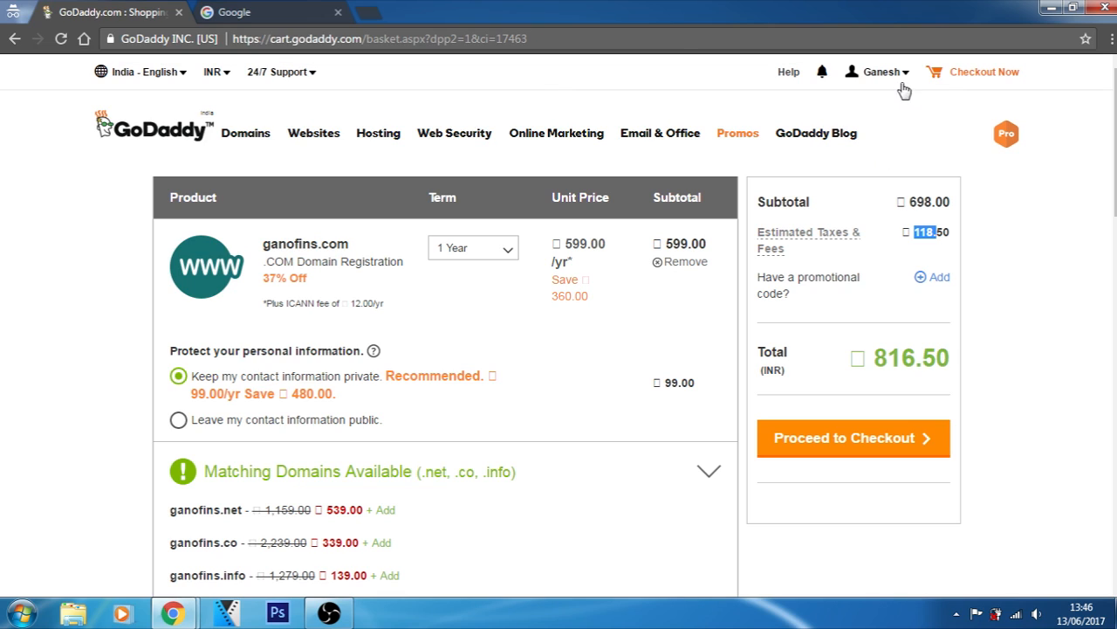
{"action": "mouse_move", "coordinate": [974, 252]}
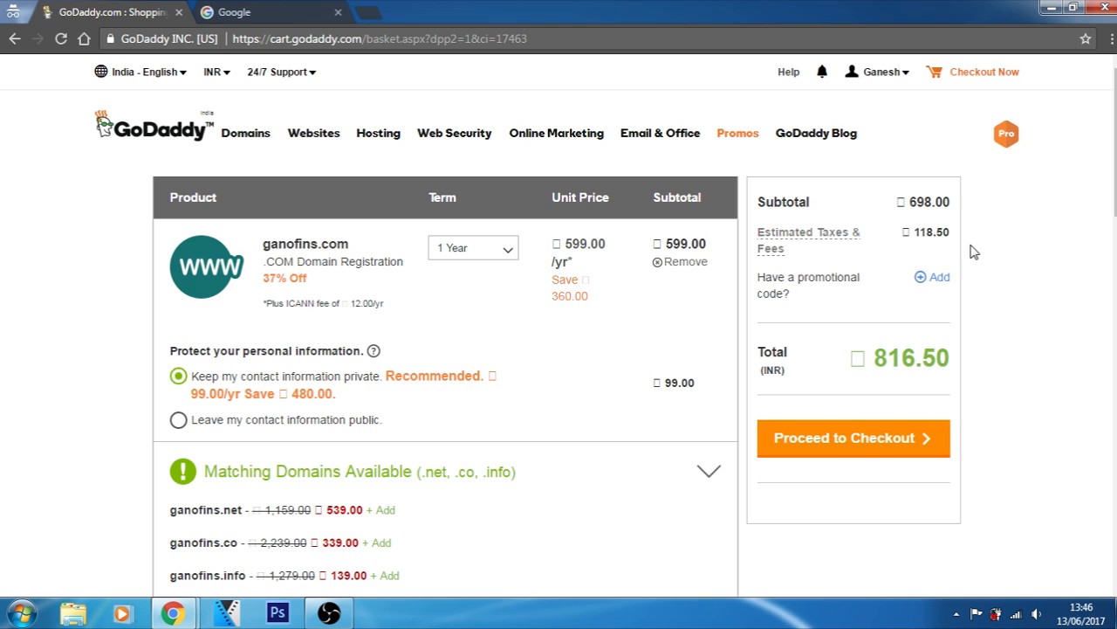
Proceed to checkout, scroll the Credit/Prepaid Card payment options, and close the Google tab
{"action": "left_click", "coordinate": [853, 438]}
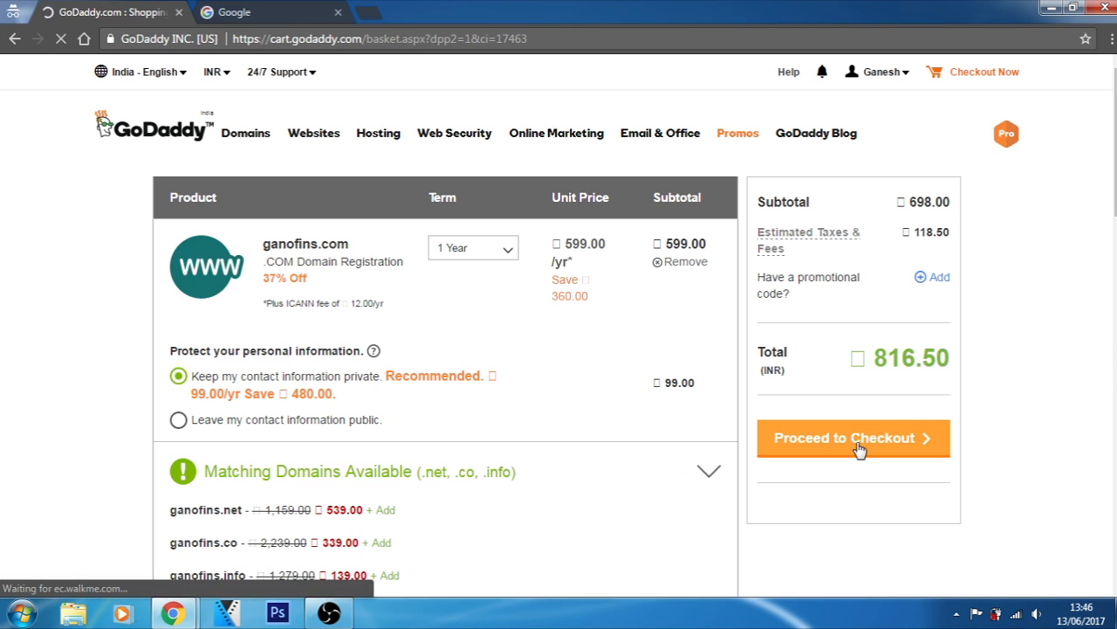
{"action": "left_click", "coordinate": [853, 438]}
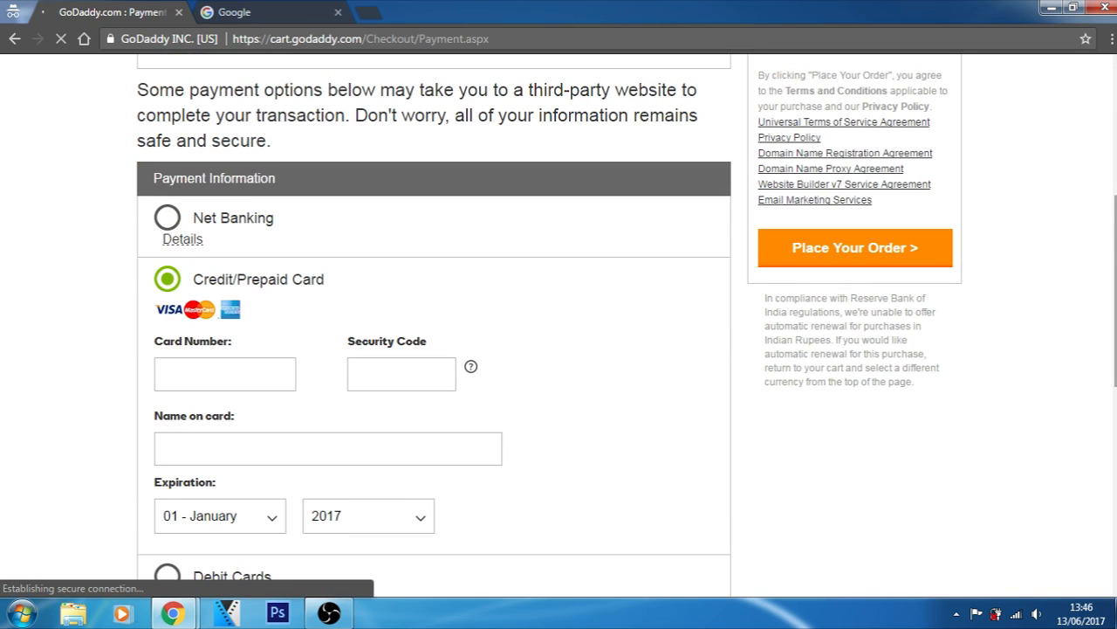
{"action": "scroll", "scroll_direction": "down", "scroll_amount": 3}
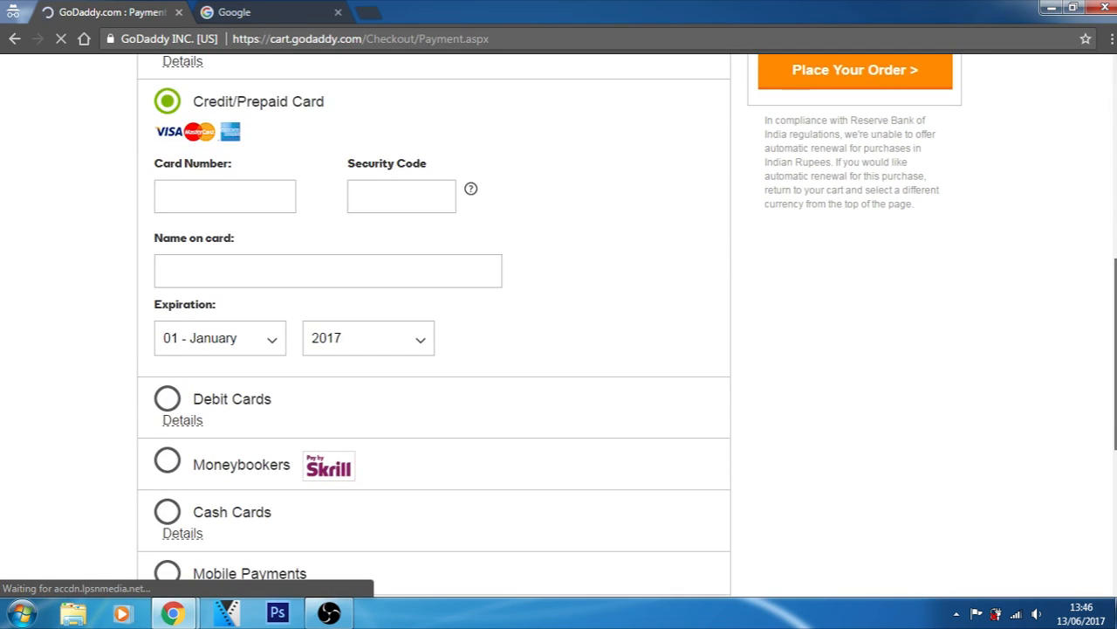
{"action": "scroll", "scroll_direction": "down", "scroll_amount": 3}
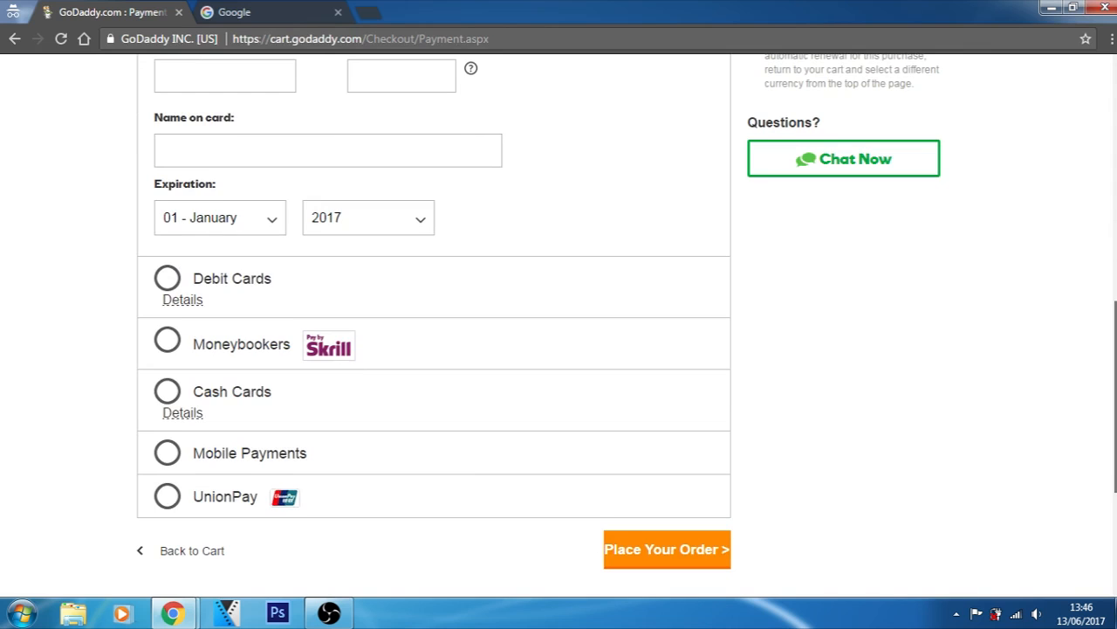
{"action": "scroll", "scroll_direction": "down", "scroll_amount": 3}
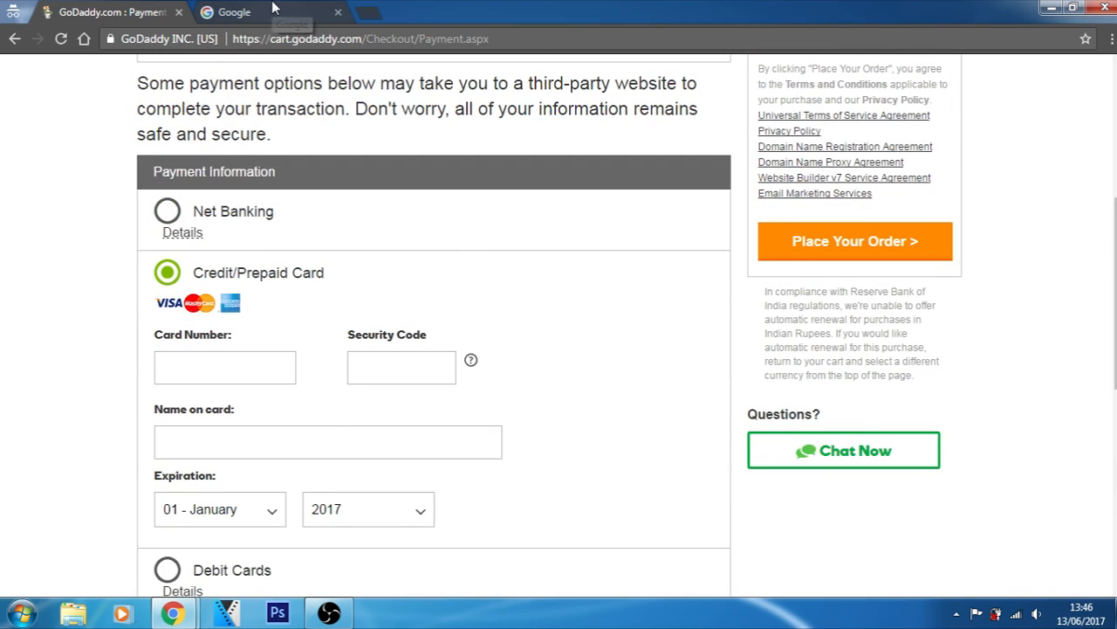
{"action": "left_click", "coordinate": [236, 11]}
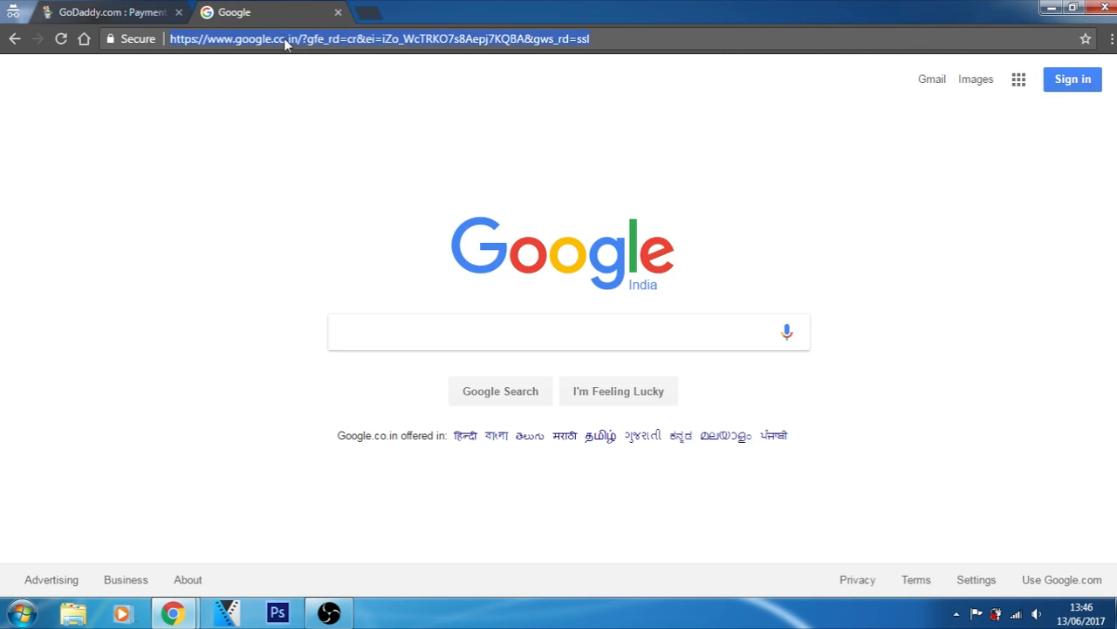
{"action": "left_click", "coordinate": [105, 13]}
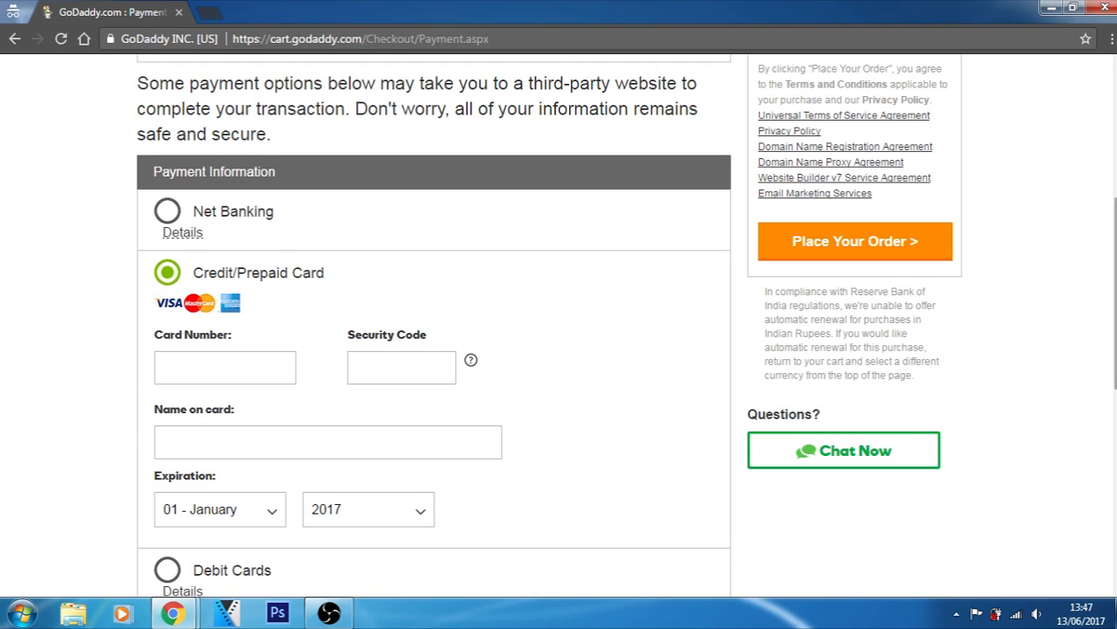